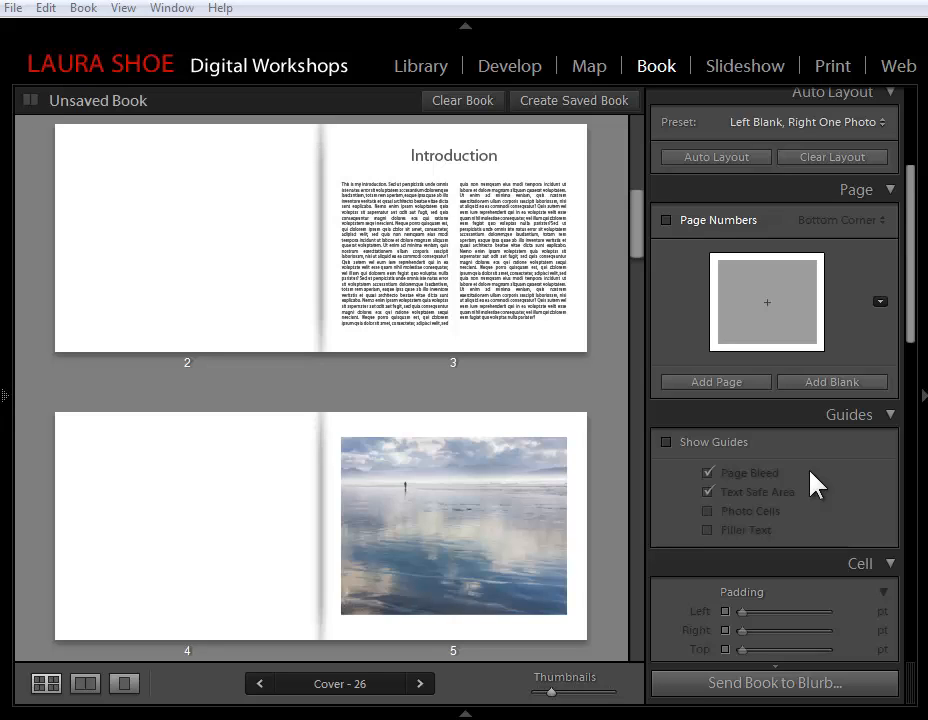
mouse_move(890, 210)
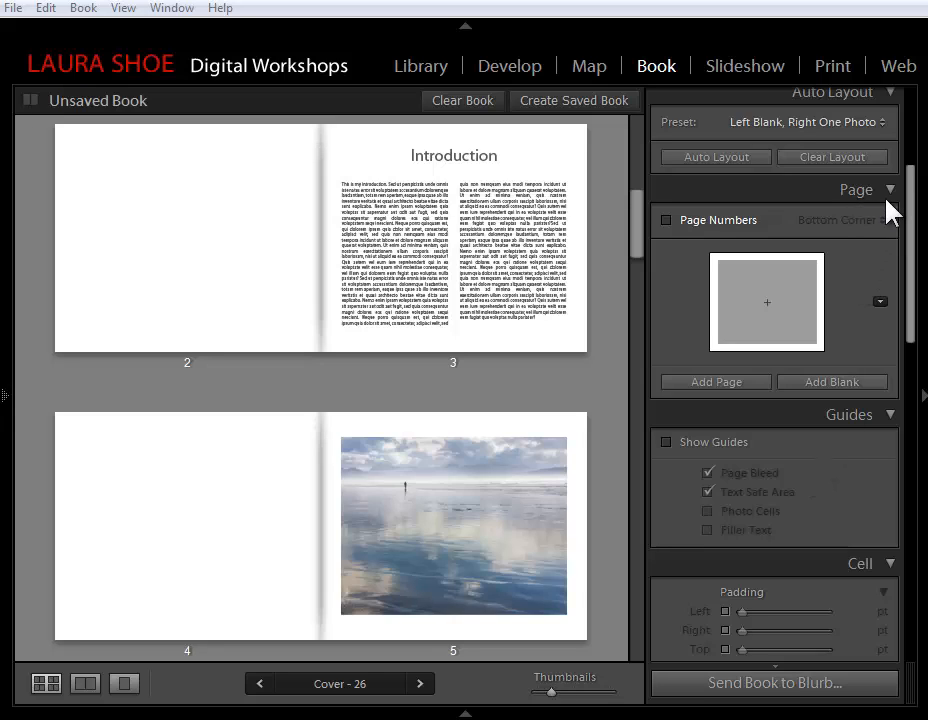
mouse_move(750, 250)
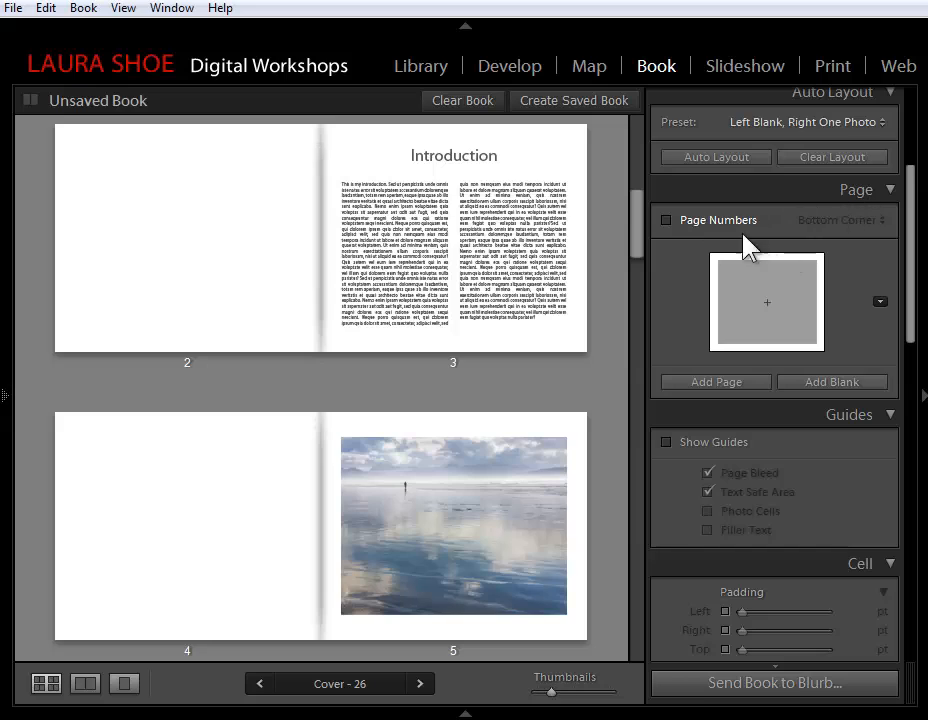
Switch on Page Numbers and place them in the Bottom Corner of each page
click(666, 218)
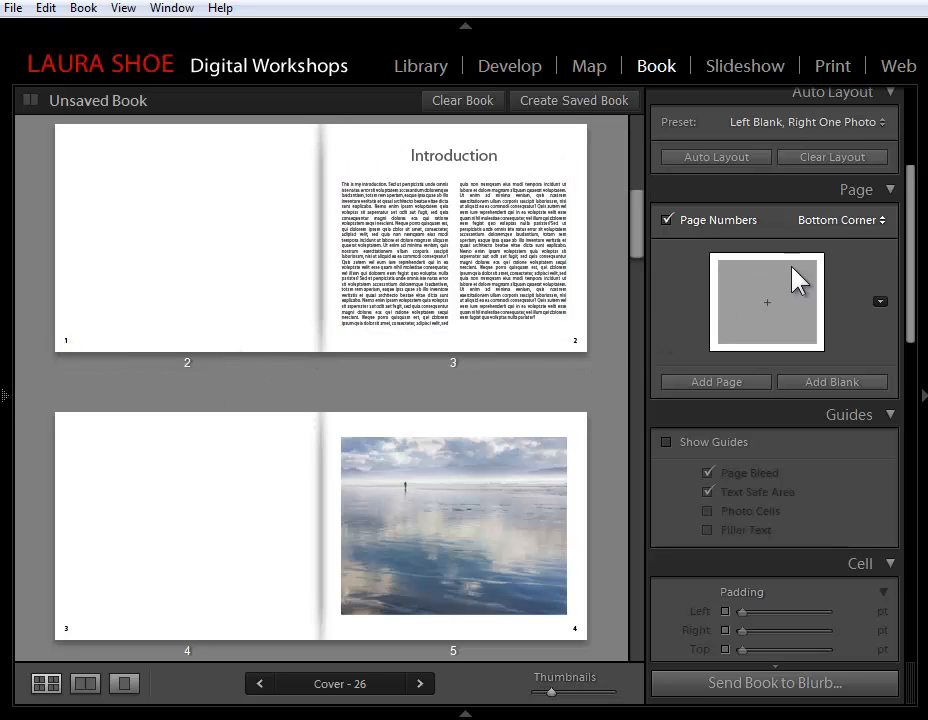
click(838, 218)
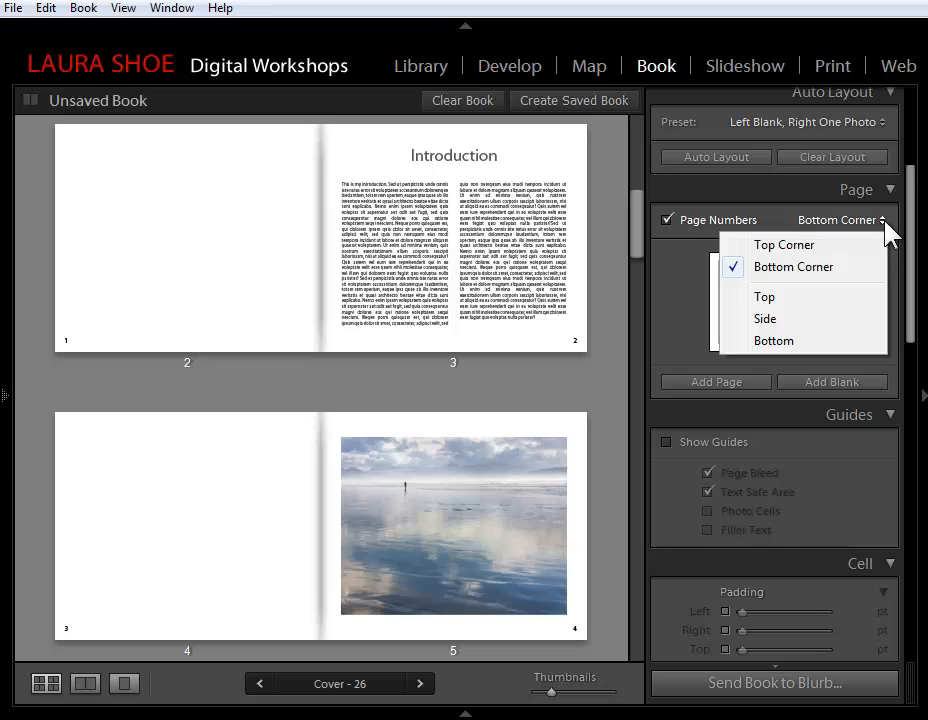
mouse_move(790, 296)
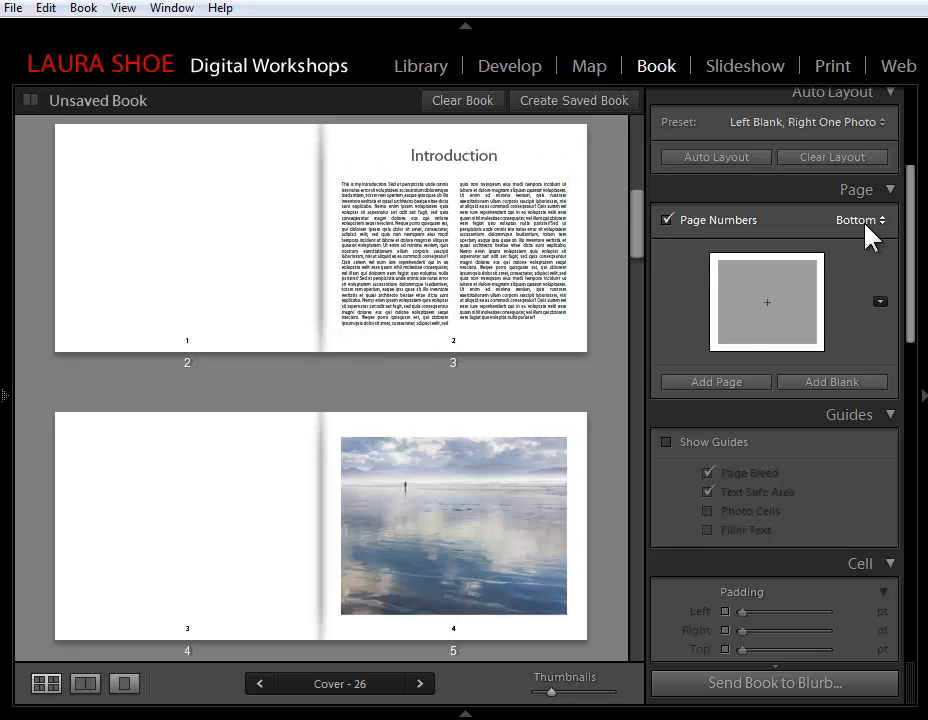
click(856, 218)
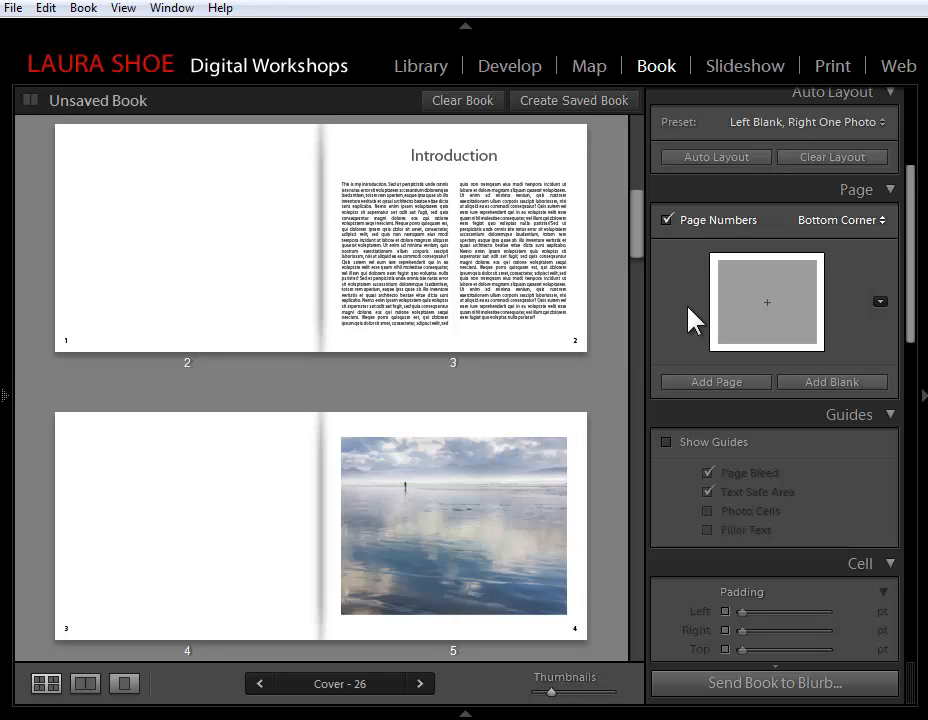
mouse_move(520, 380)
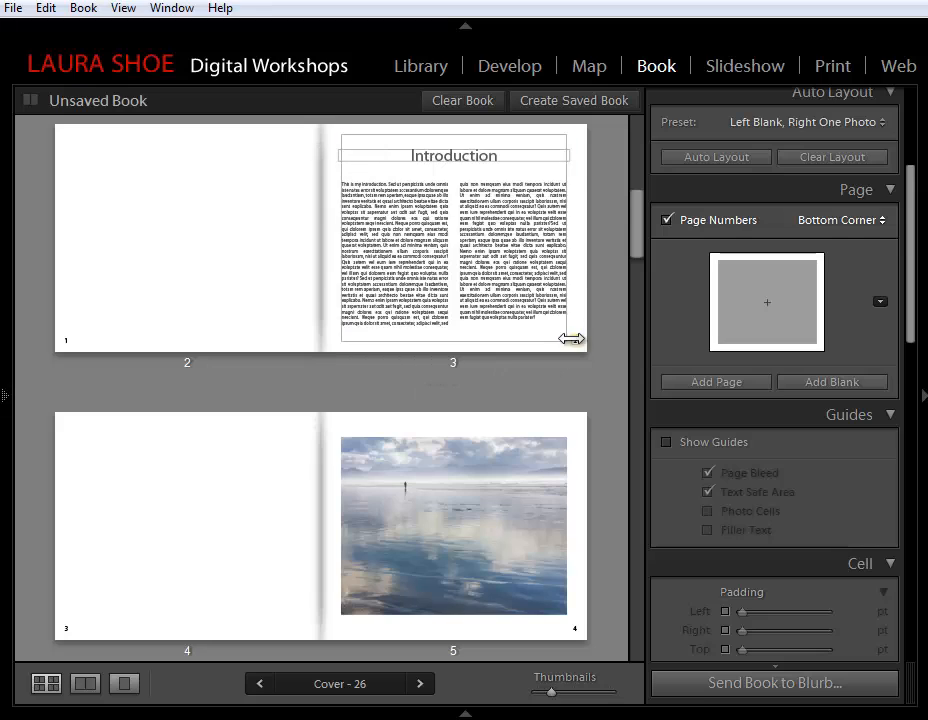
Hide the page number on blank page 4 via its context menu
right_click(572, 340)
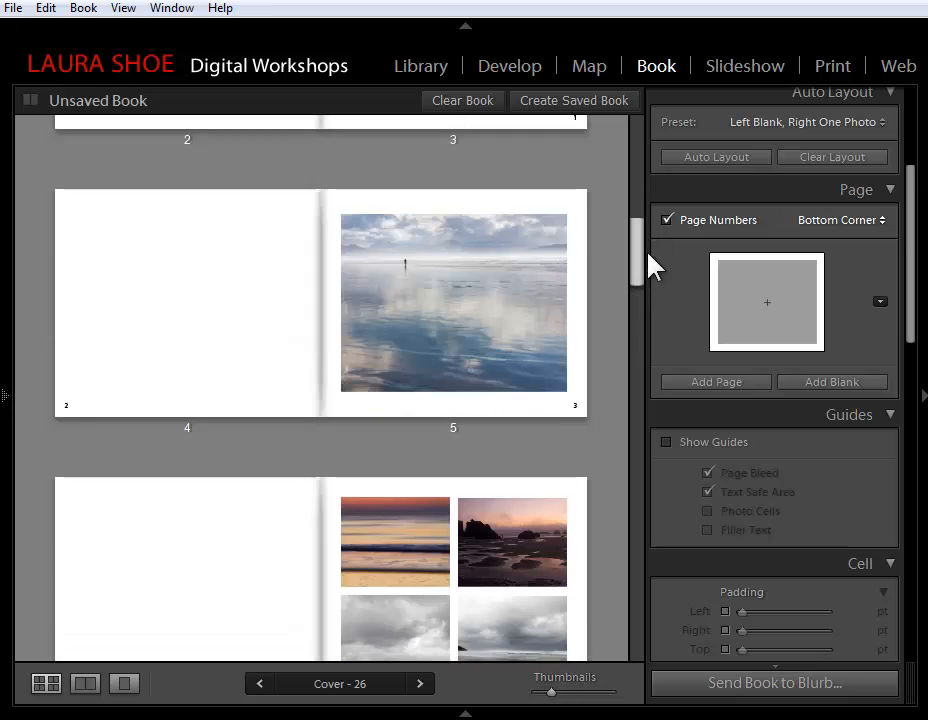
scroll(down, 3)
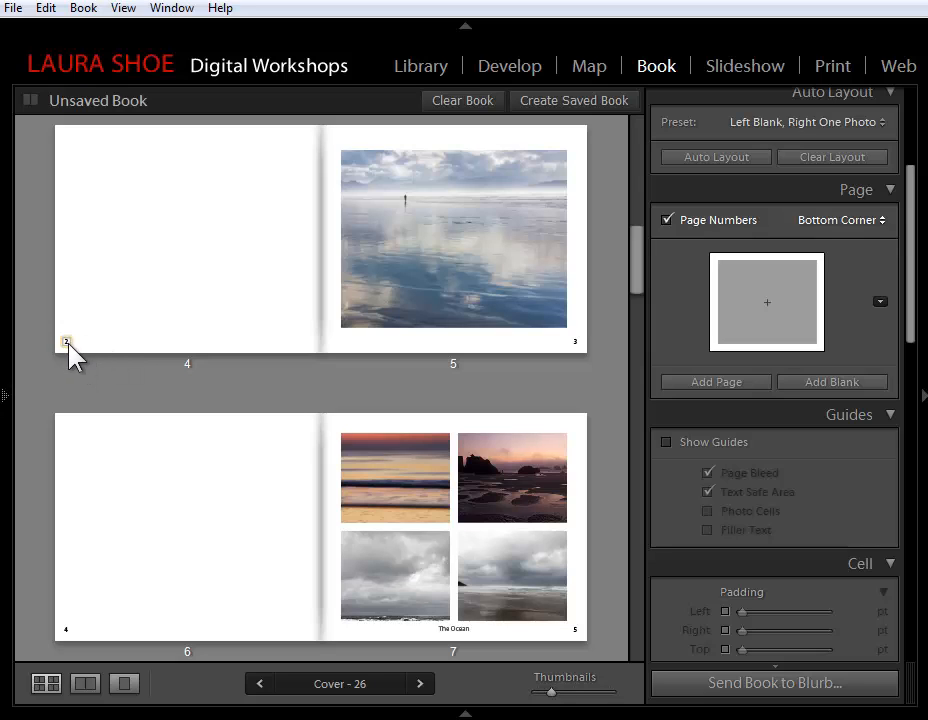
mouse_move(136, 304)
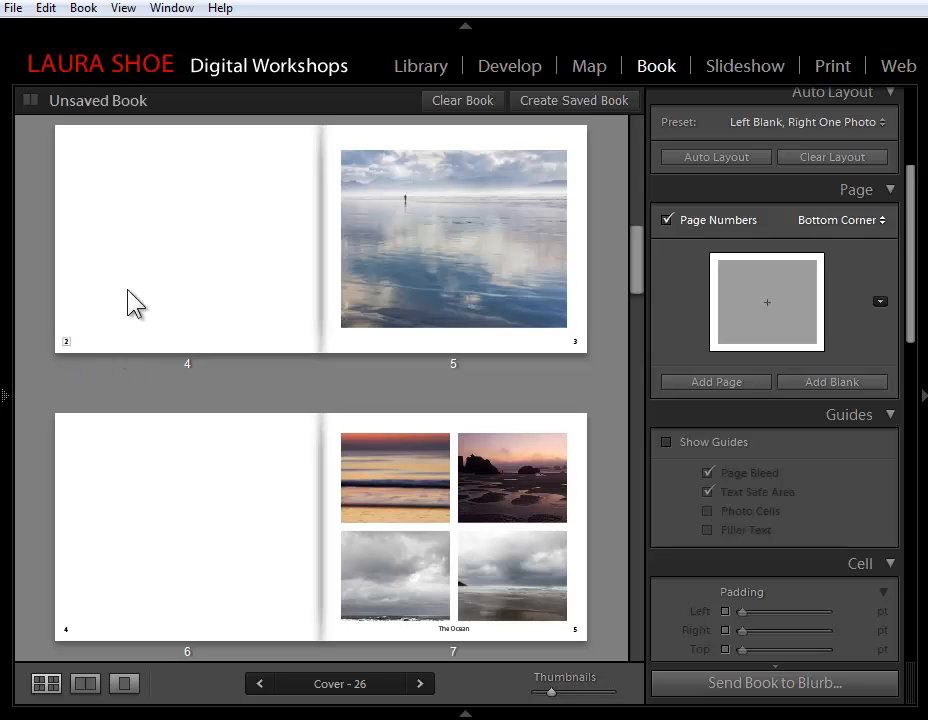
mouse_move(140, 318)
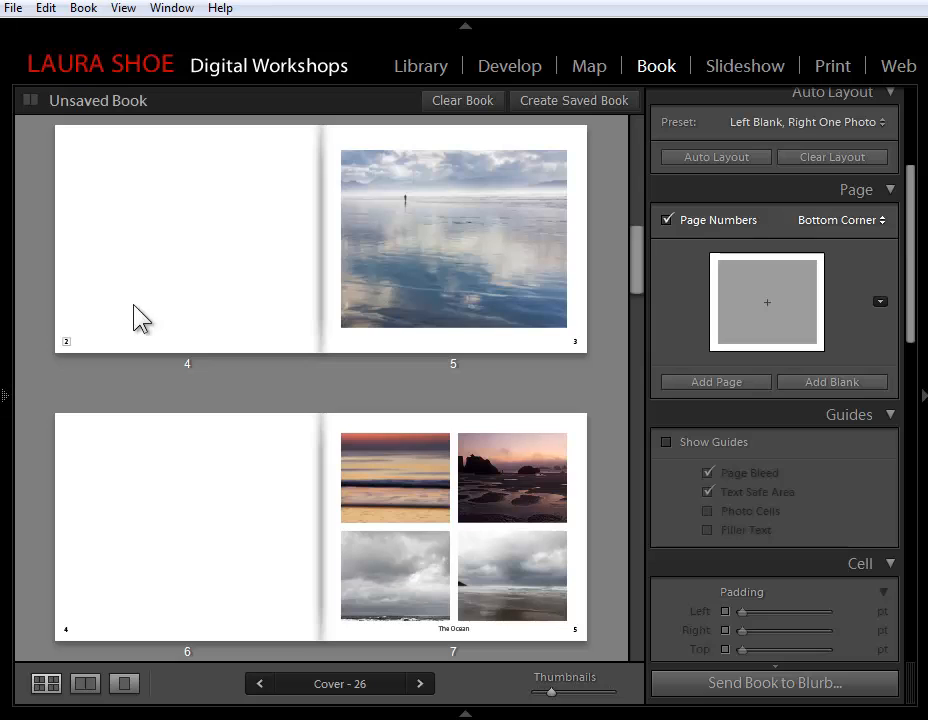
mouse_move(70, 370)
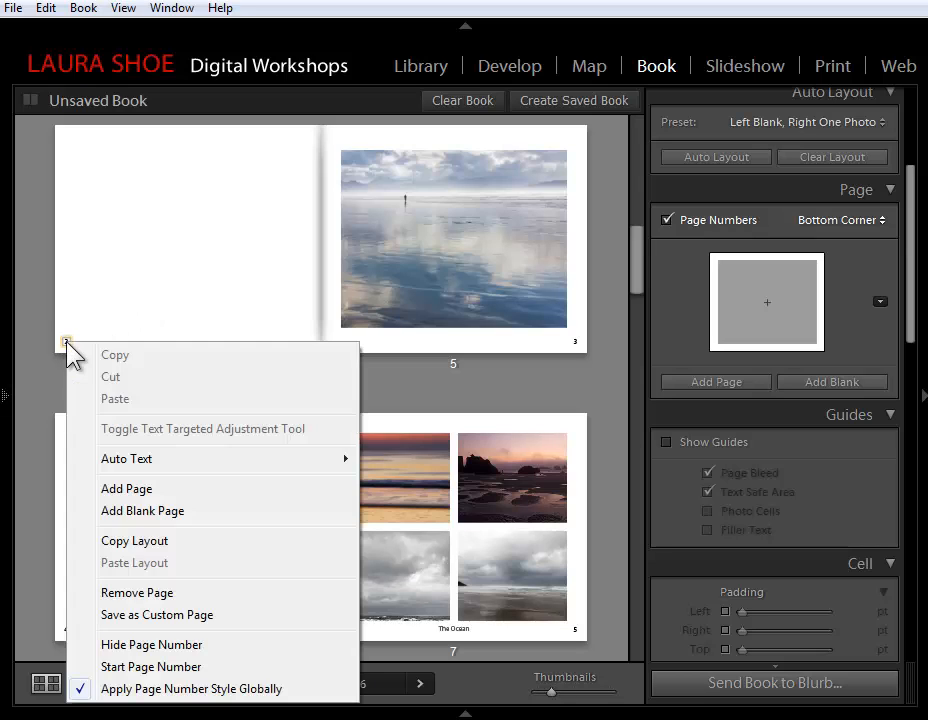
mouse_move(152, 644)
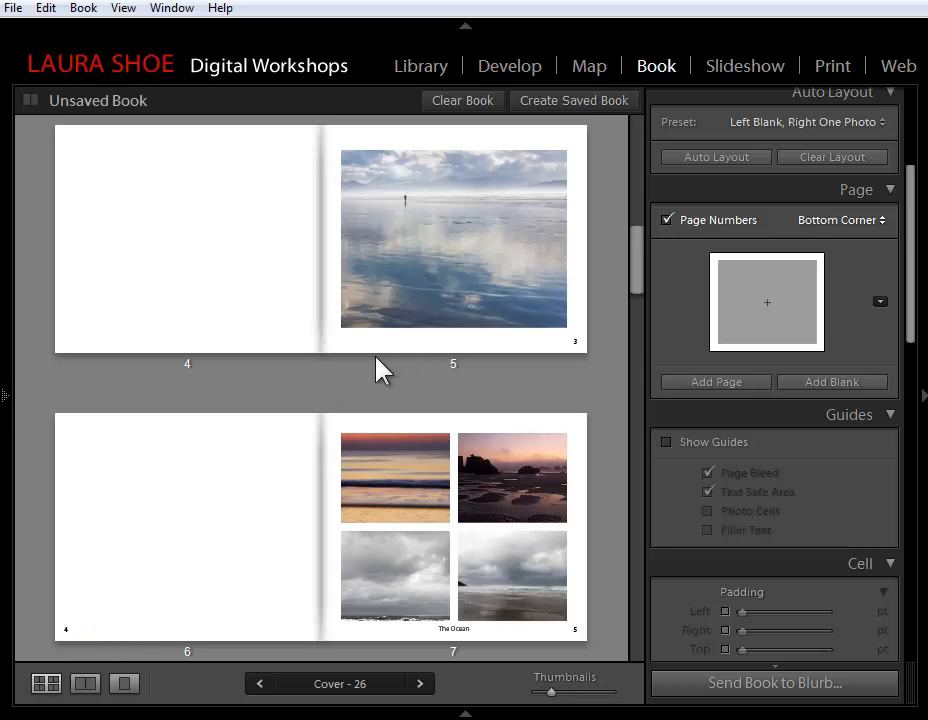
mouse_move(452, 384)
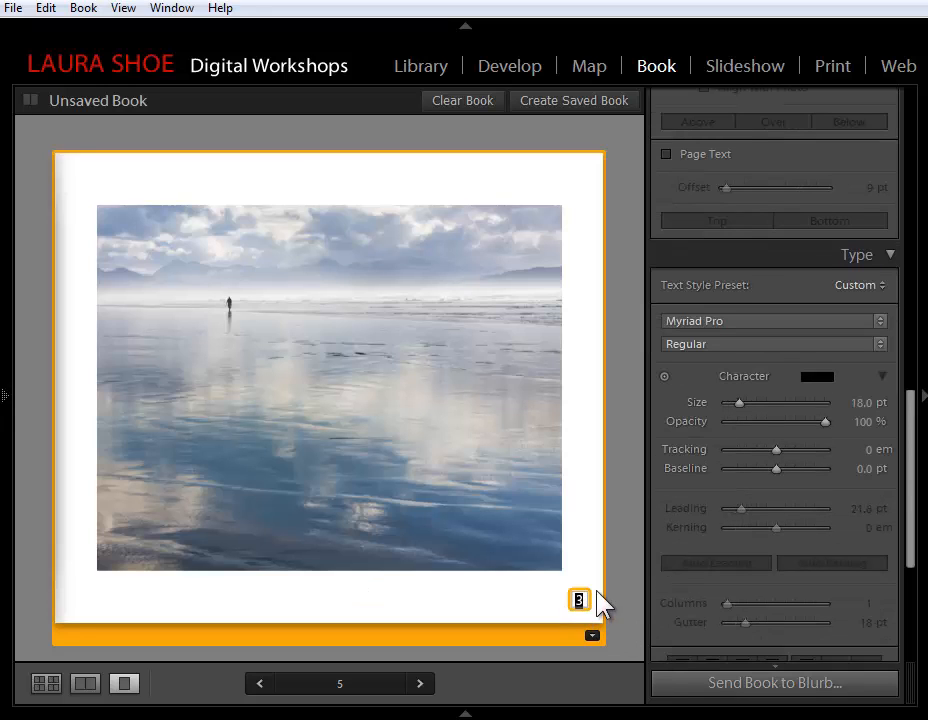
mouse_move(590, 436)
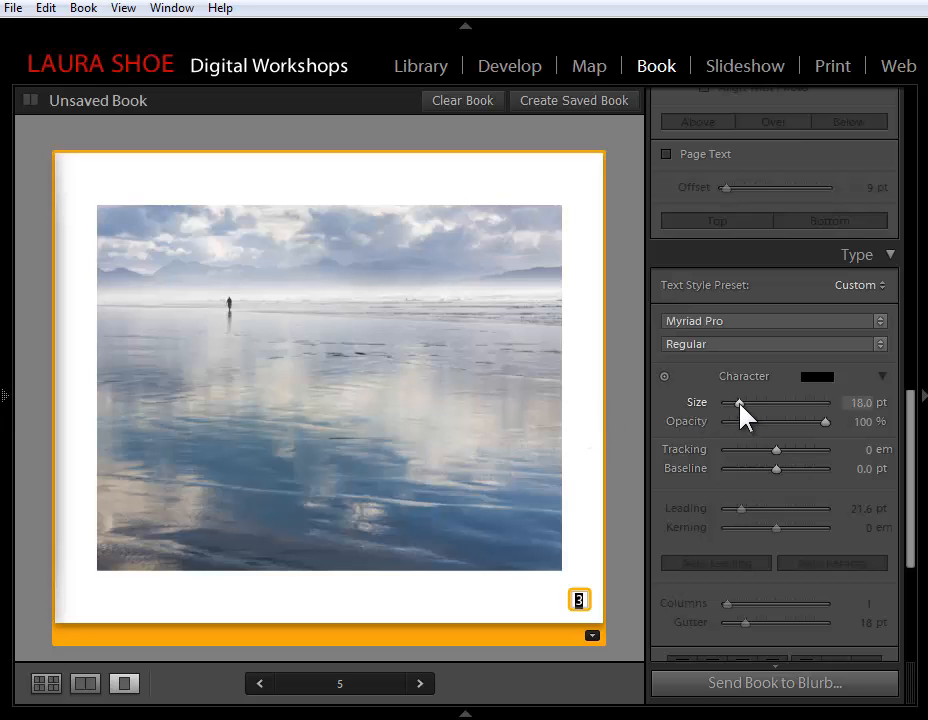
Style the page numbers at 49 pt in the BernhardModern font
drag(740, 402, 770, 402)
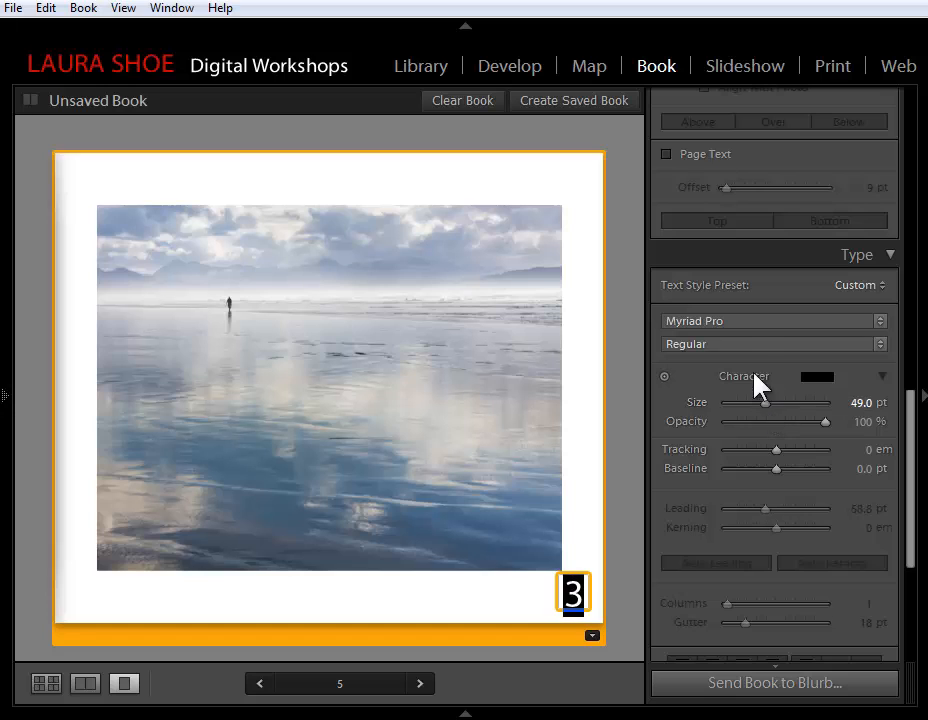
click(770, 320)
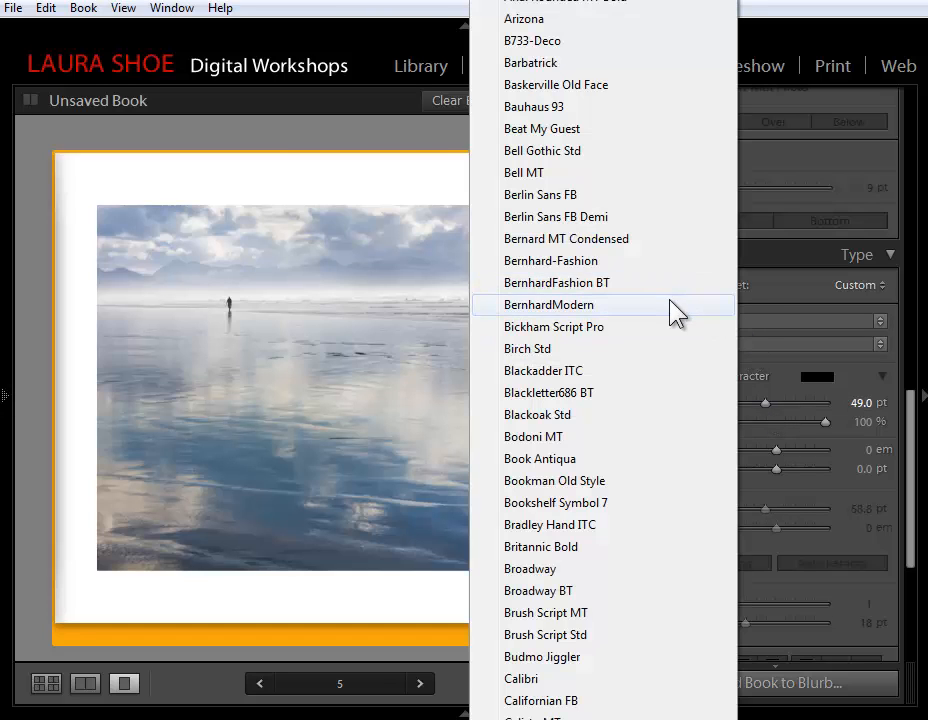
click(548, 304)
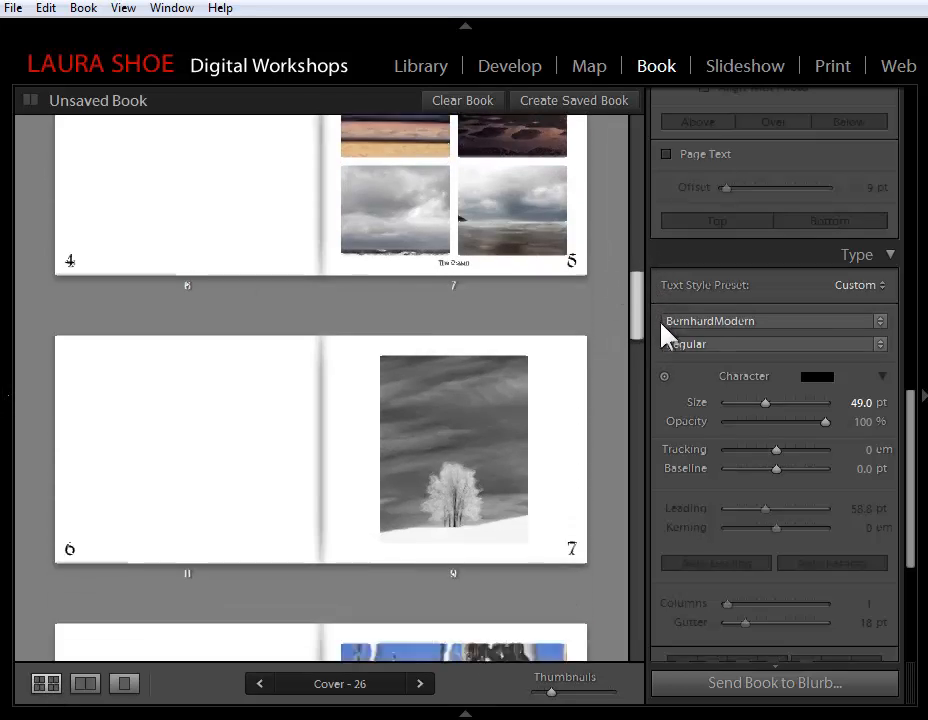
scroll(down, 3)
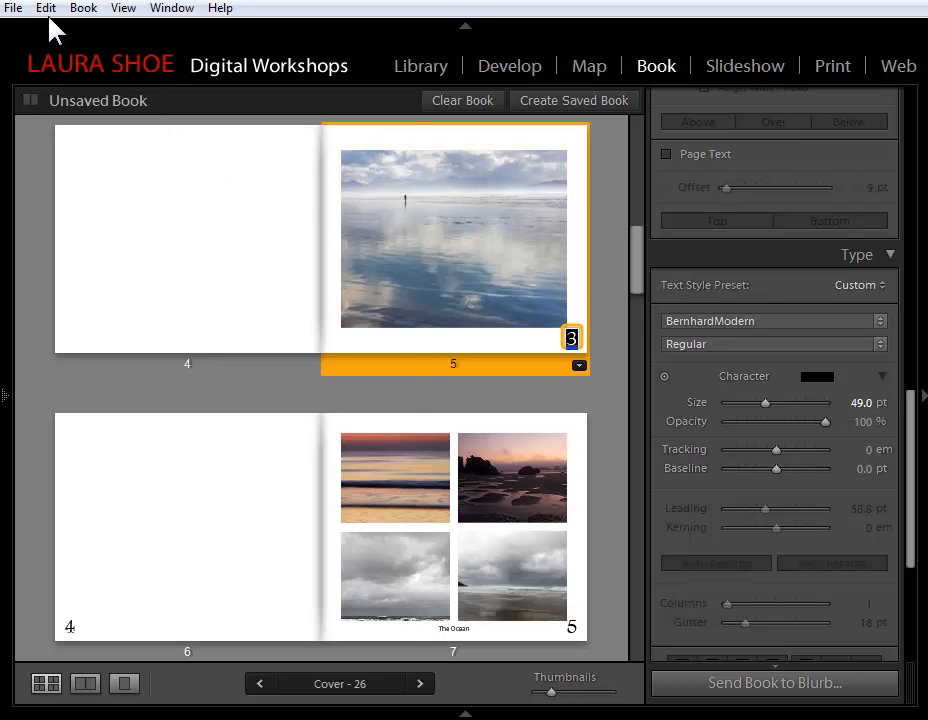
Enable Apply Page Number Style Globally and shrink the page numbers to 15 pt
click(44, 8)
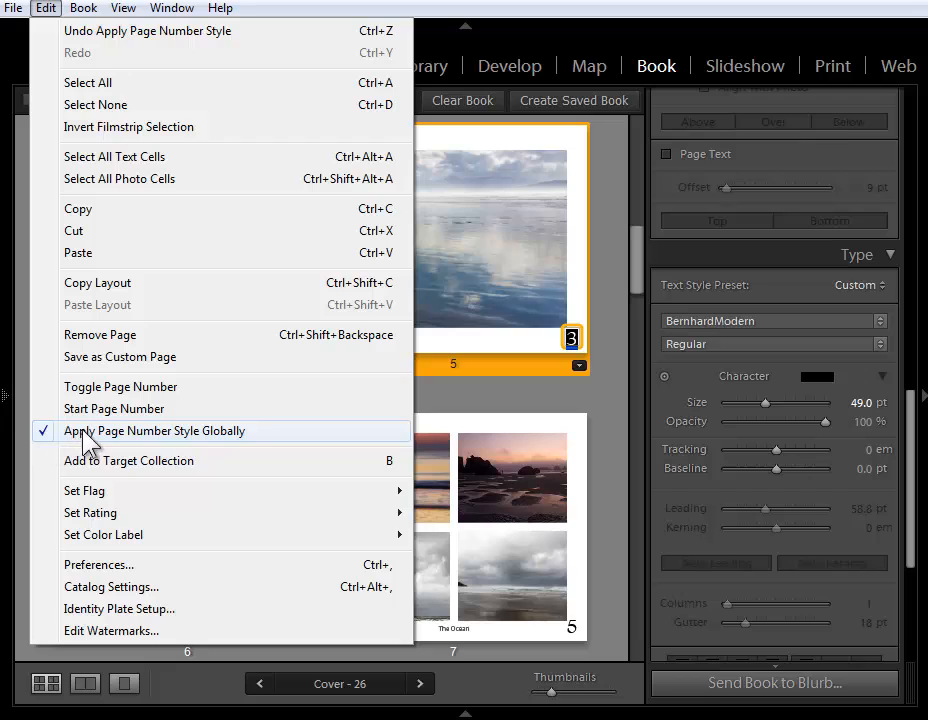
mouse_move(232, 444)
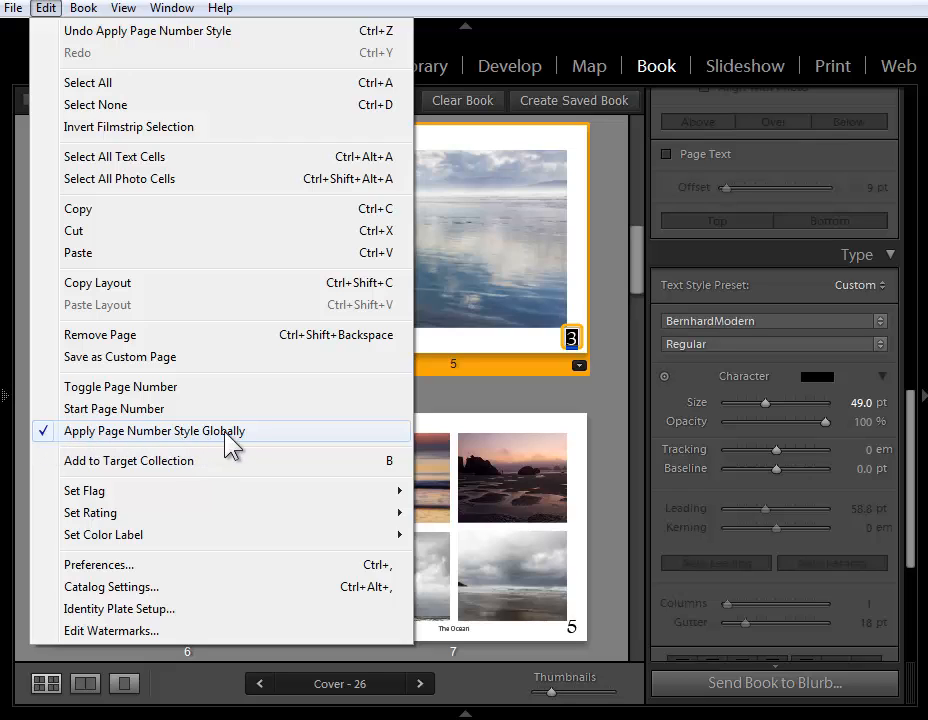
mouse_move(78, 444)
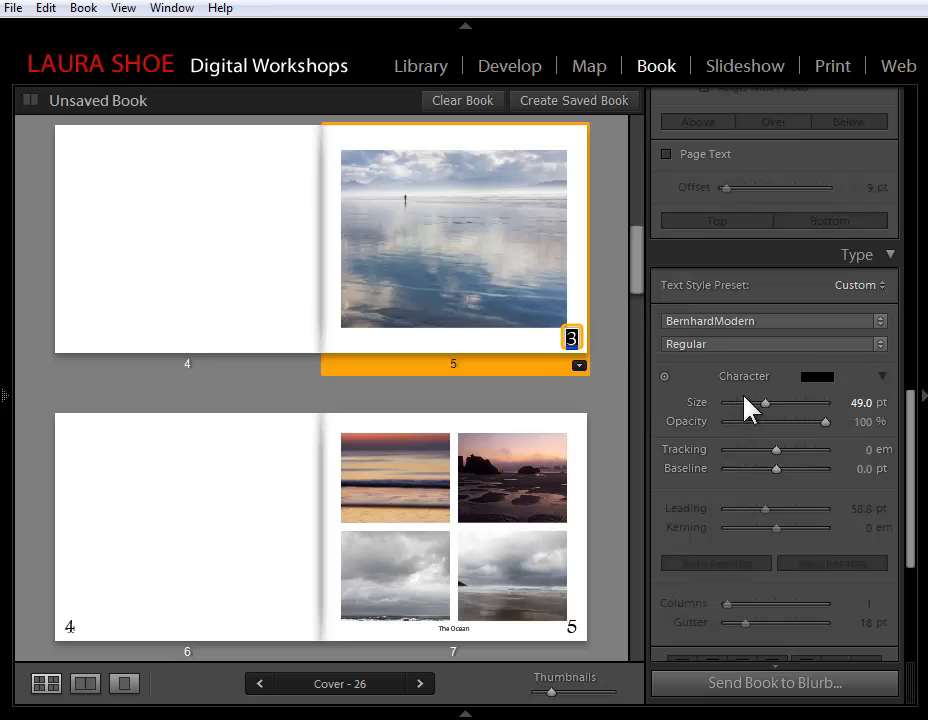
drag(764, 402, 744, 402)
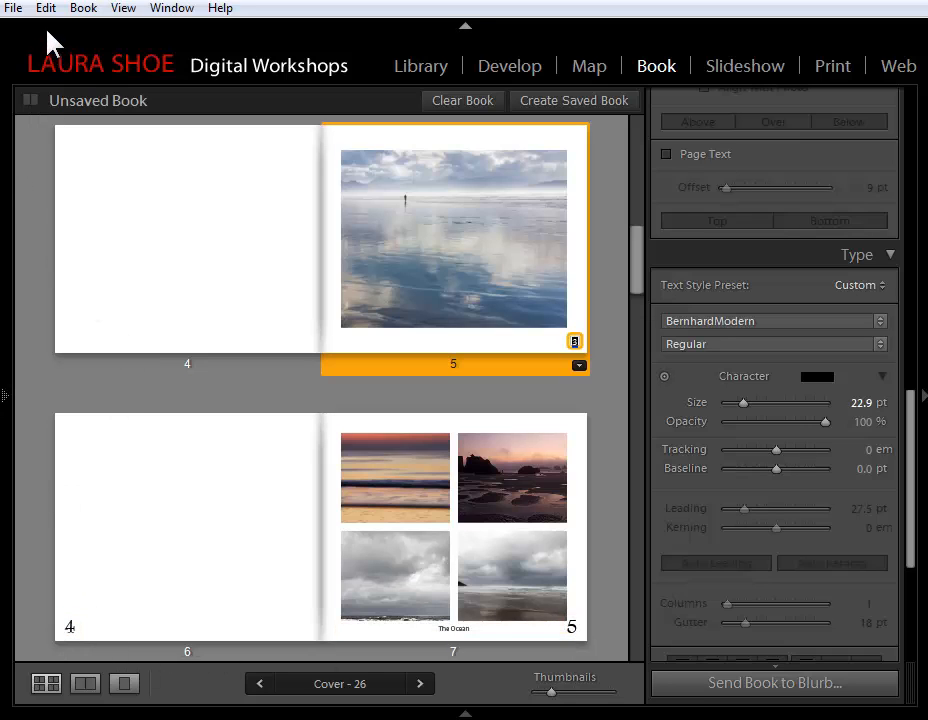
click(44, 8)
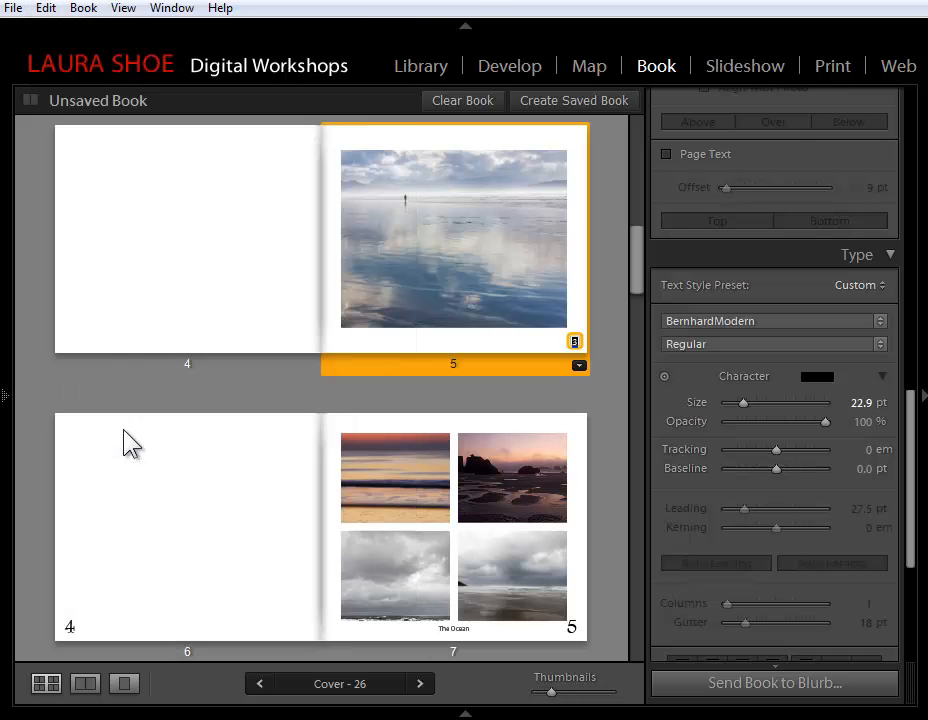
drag(744, 402, 738, 402)
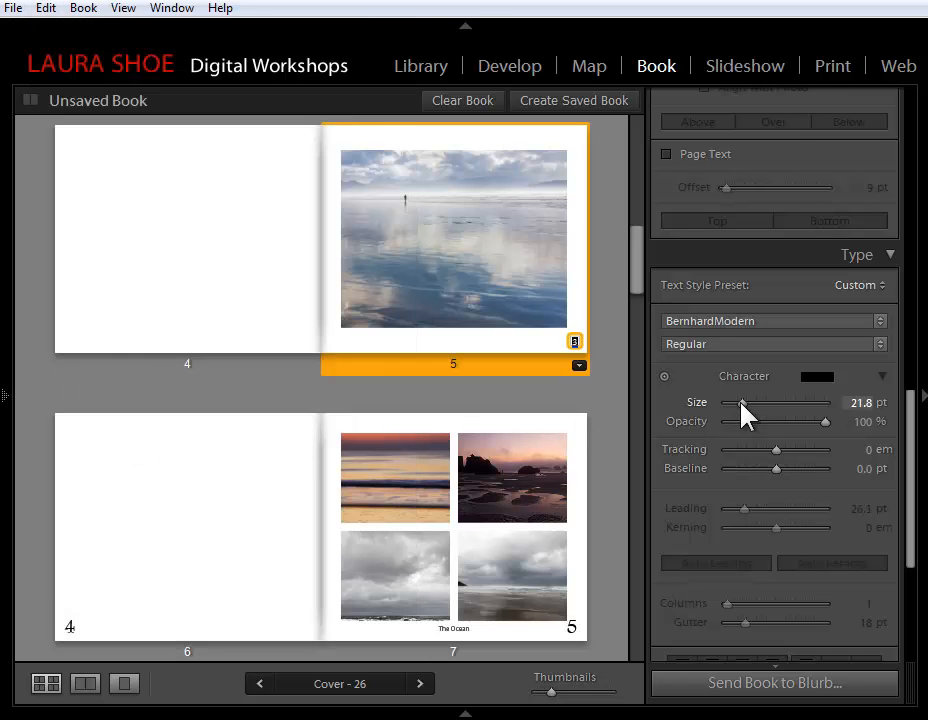
drag(744, 402, 738, 402)
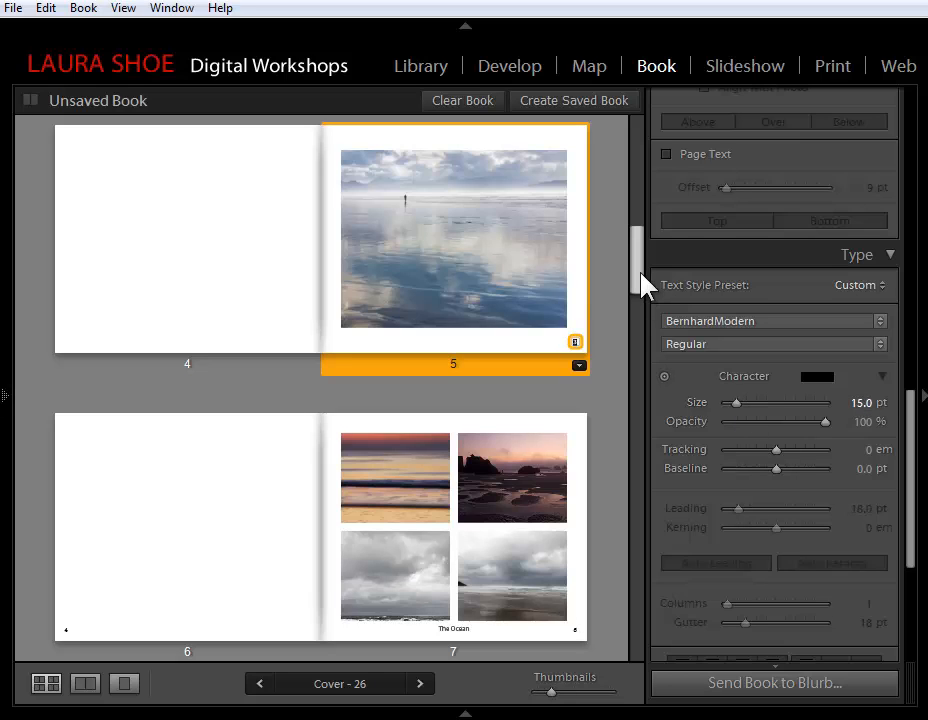
scroll(down, 3)
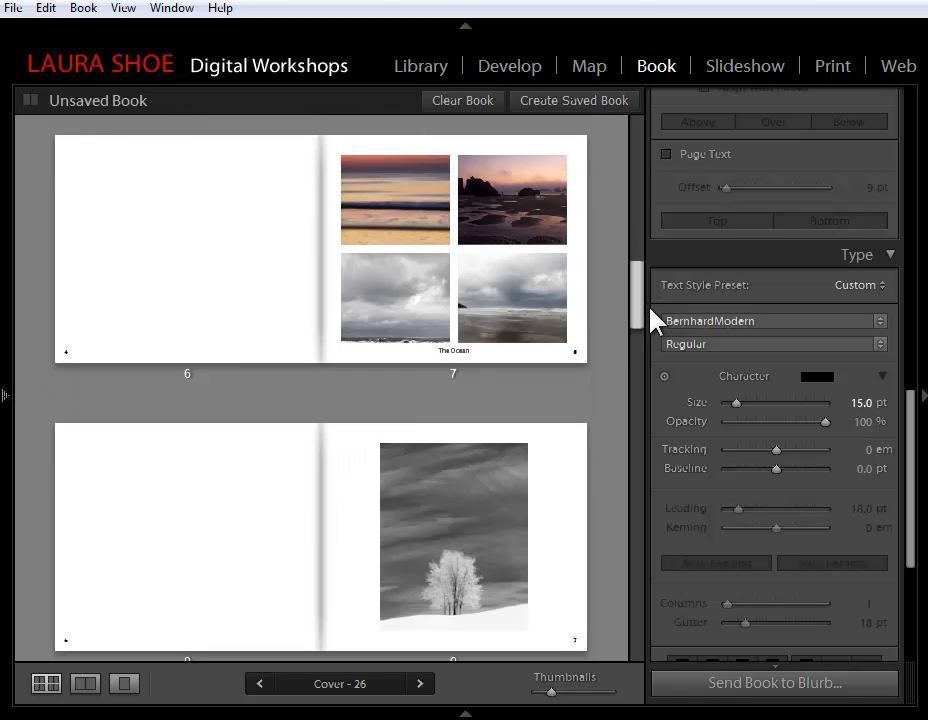
mouse_move(644, 252)
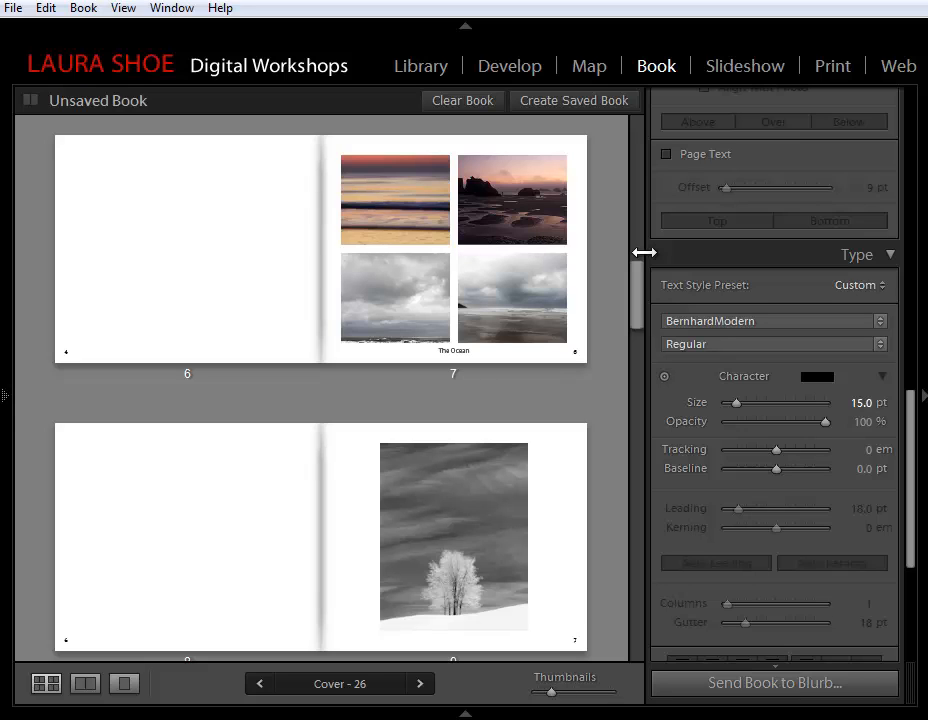
click(512, 200)
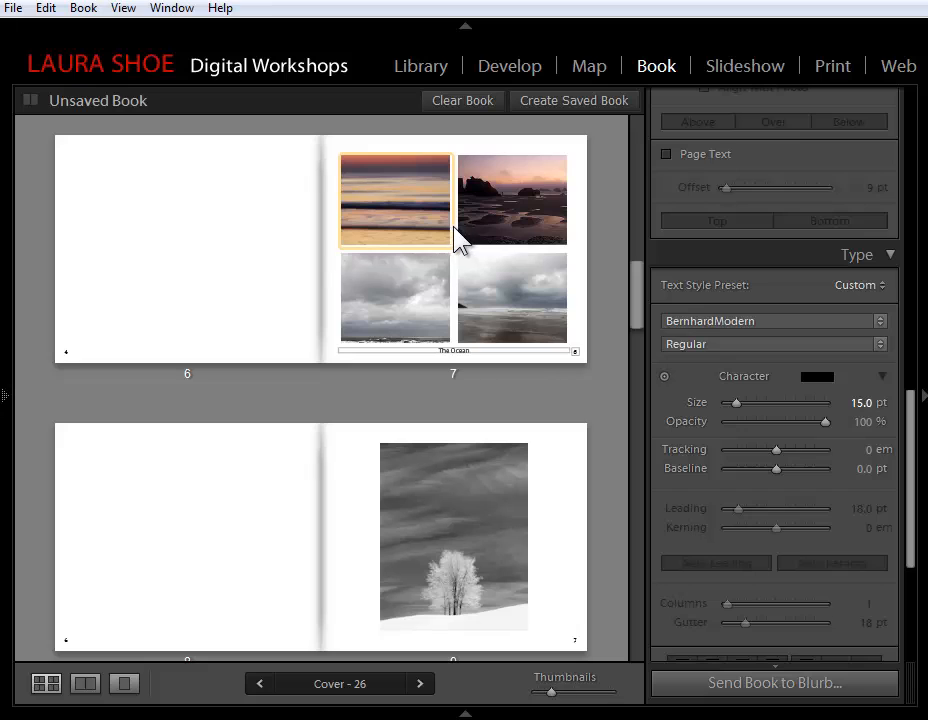
click(512, 300)
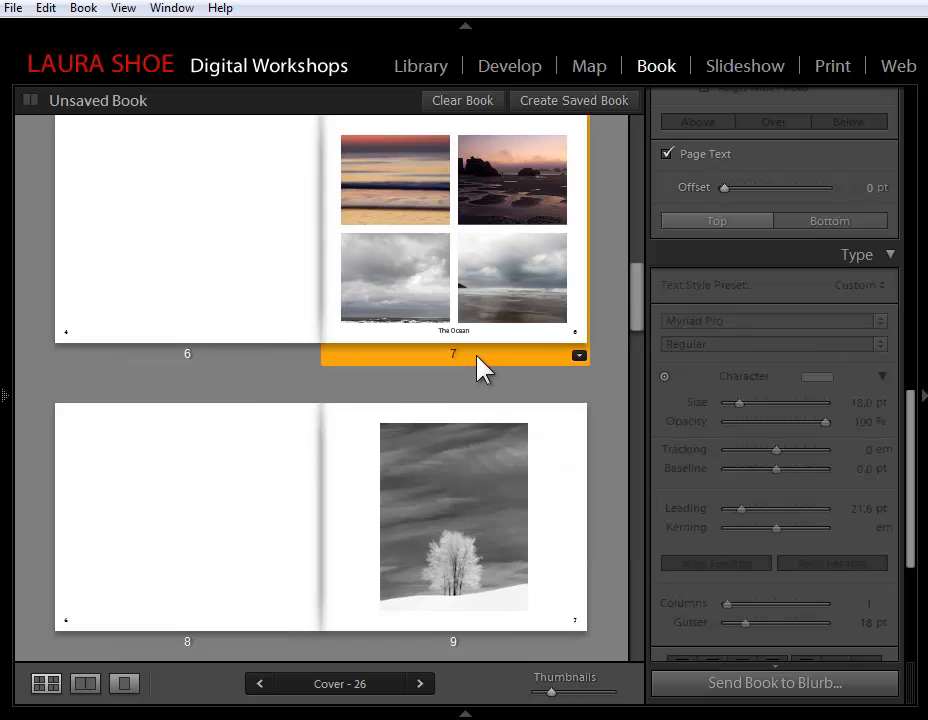
right_click(480, 360)
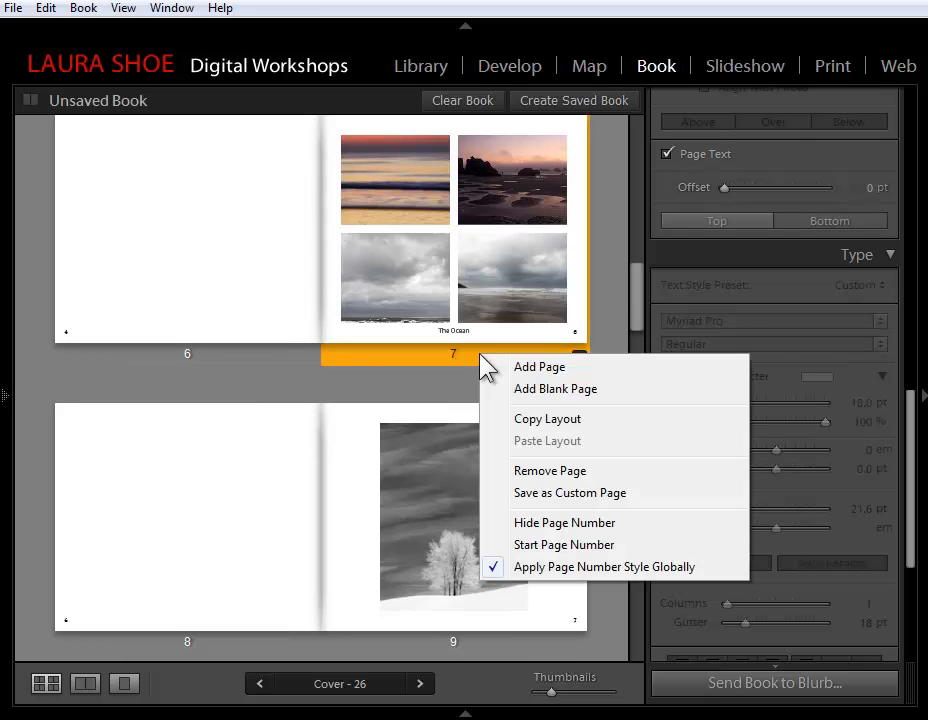
mouse_move(536, 490)
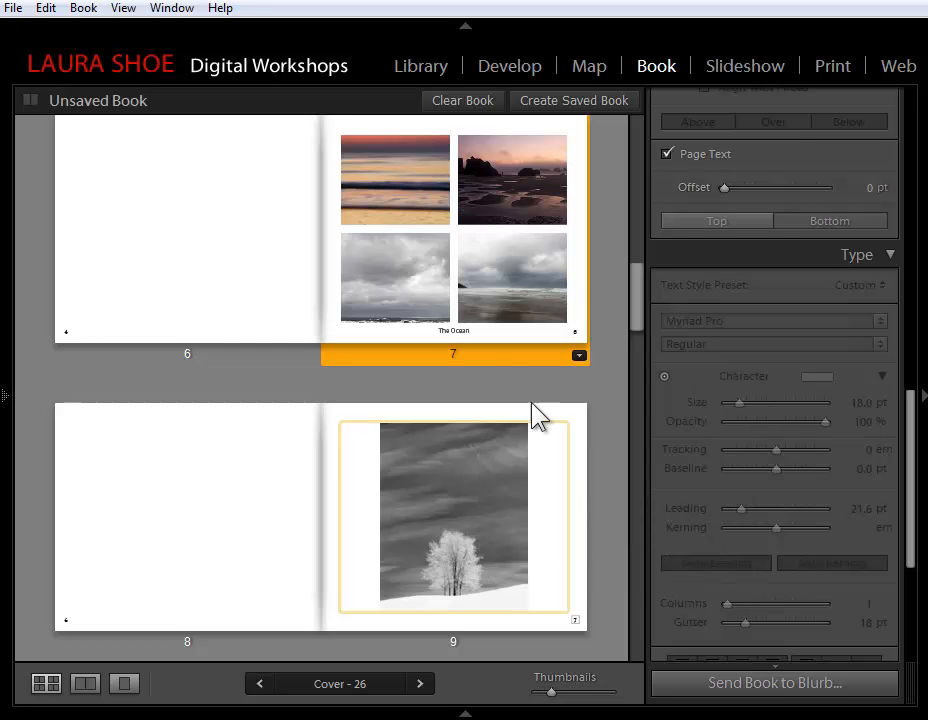
Bring up the layout choices for page 9 with the single winter tree photo
scroll(down, 3)
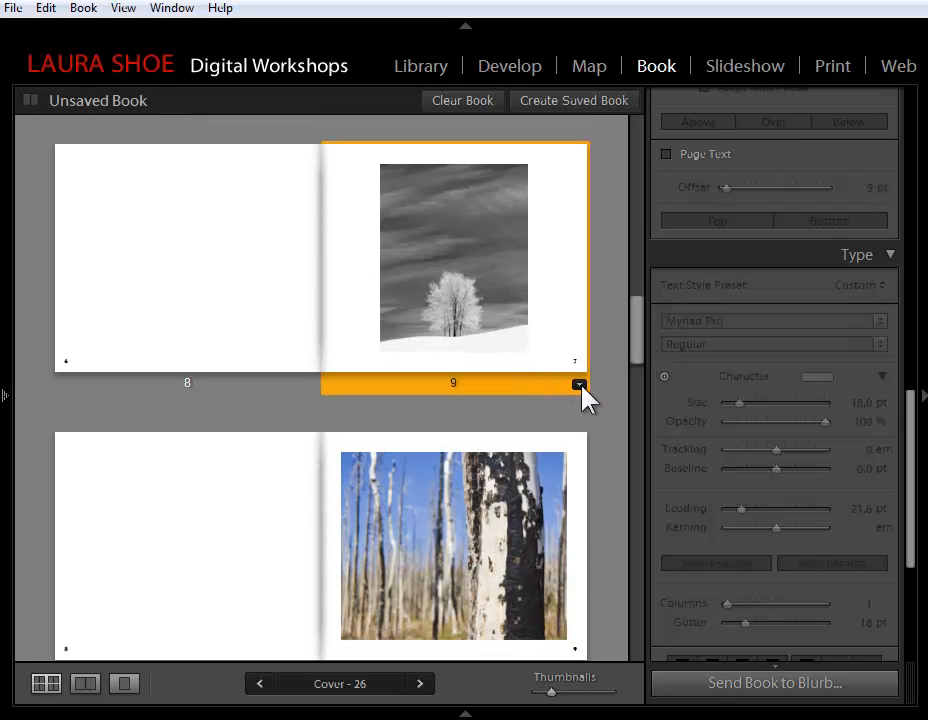
click(580, 384)
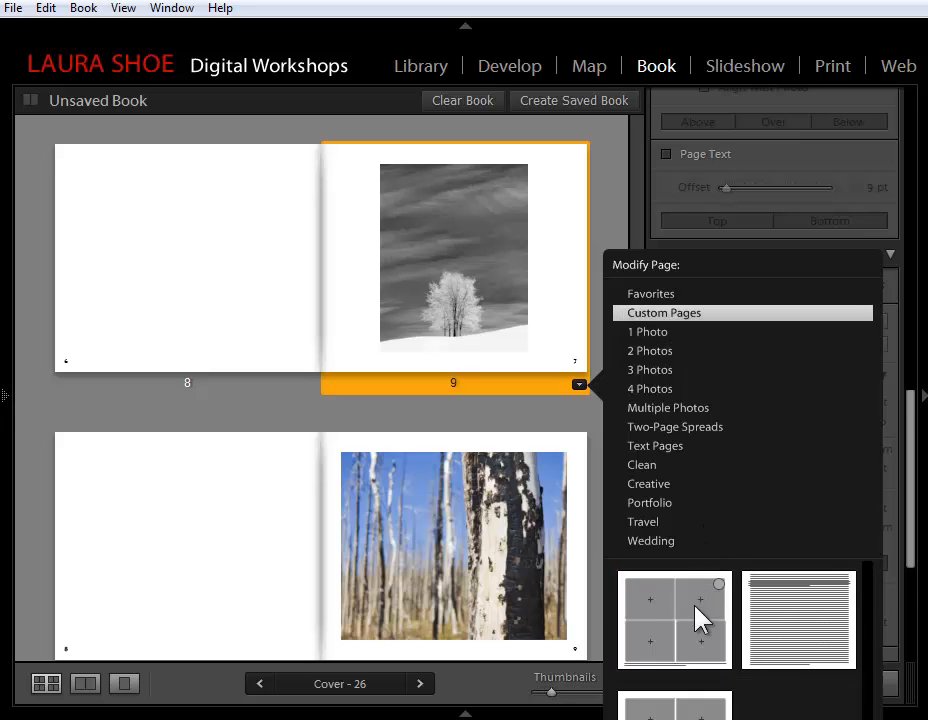
mouse_move(730, 600)
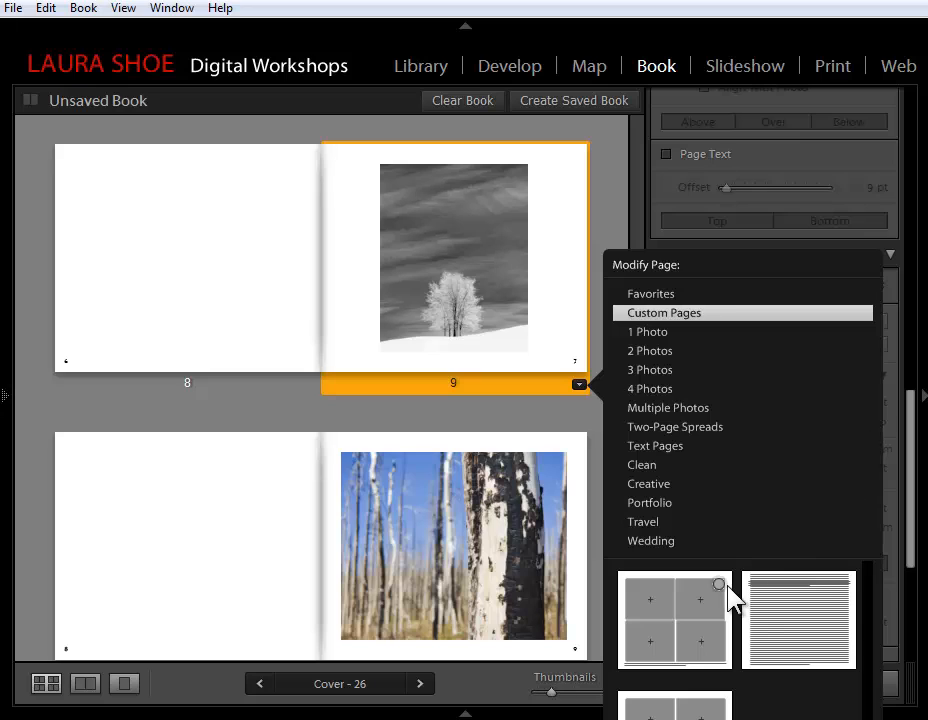
mouse_move(648, 636)
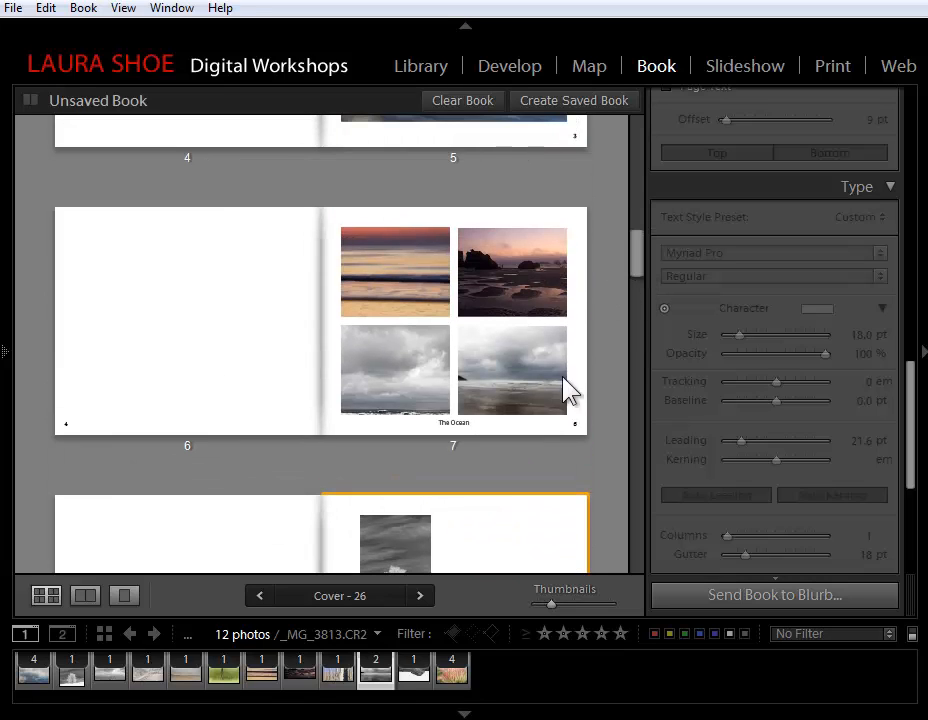
mouse_move(540, 460)
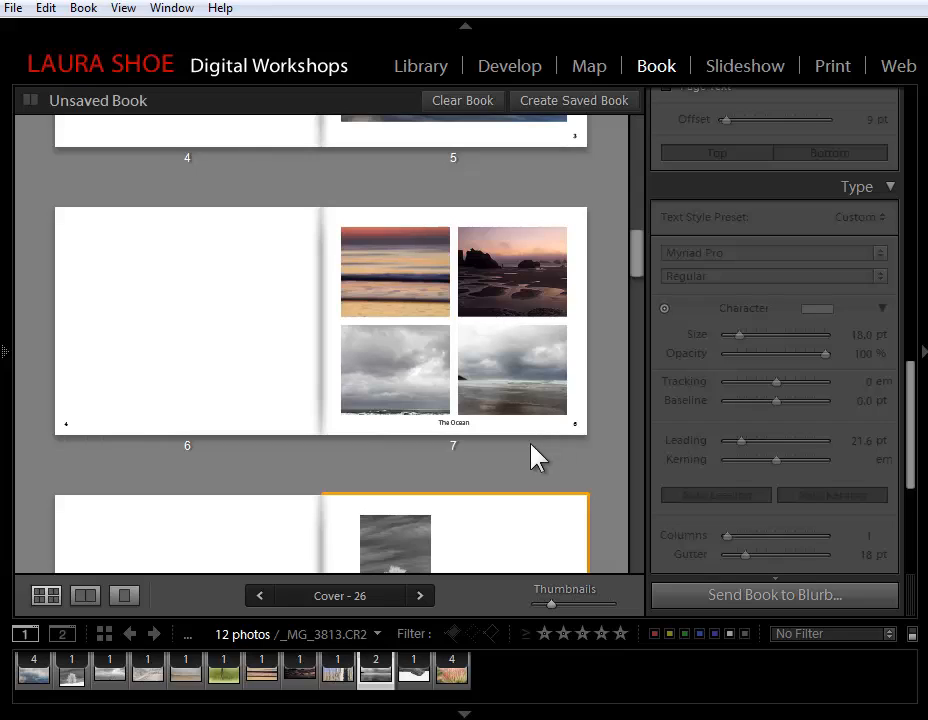
Fill page 9's four-photo grid with the winter tree, cloudy ocean and birch trunk shots
click(512, 272)
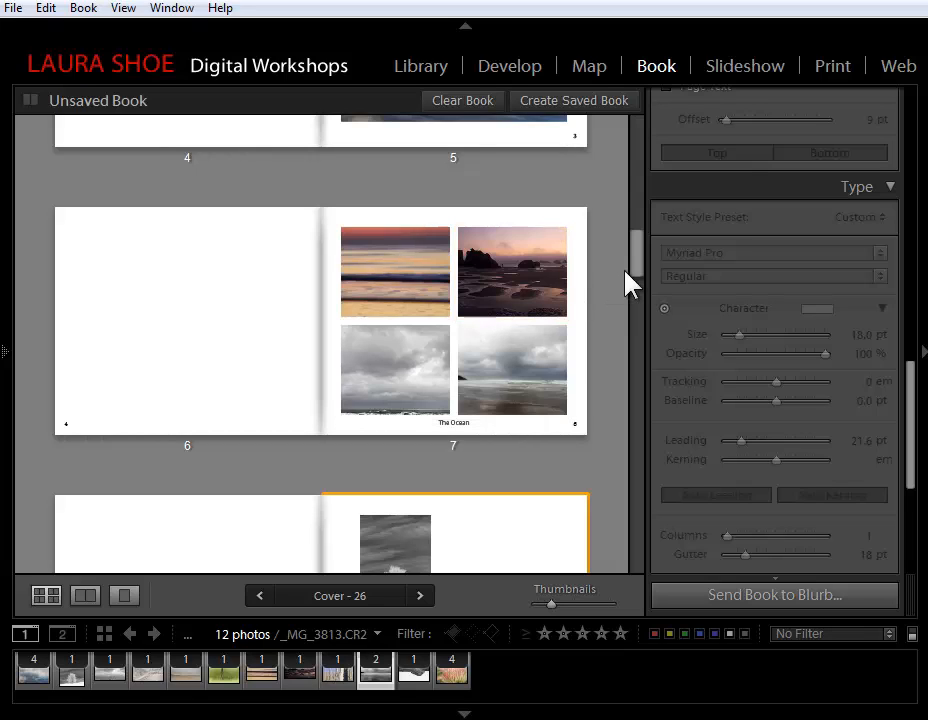
scroll(down, 3)
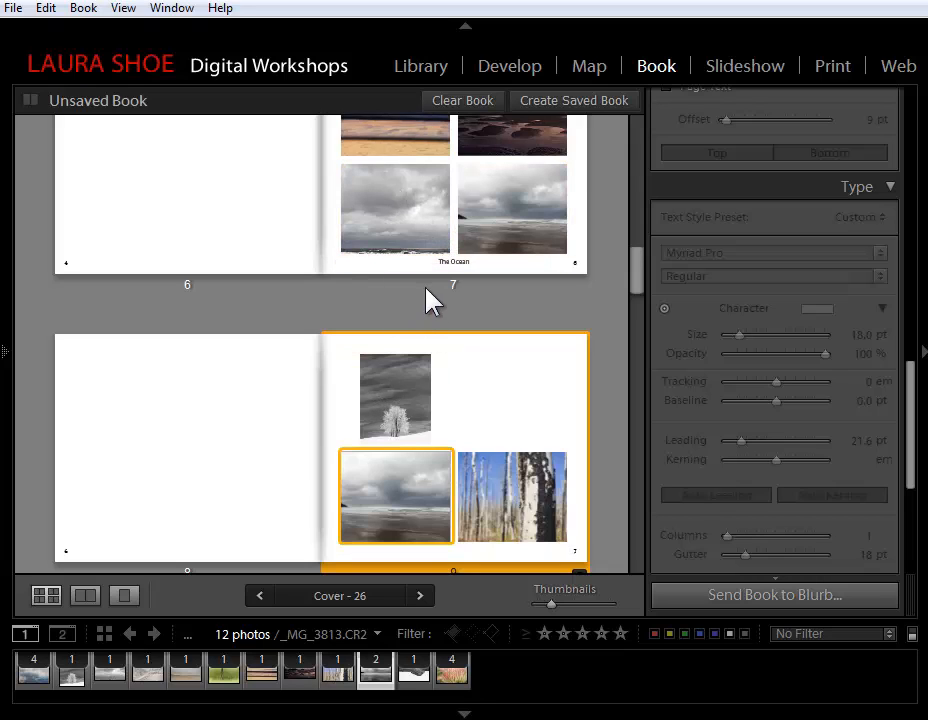
mouse_move(624, 290)
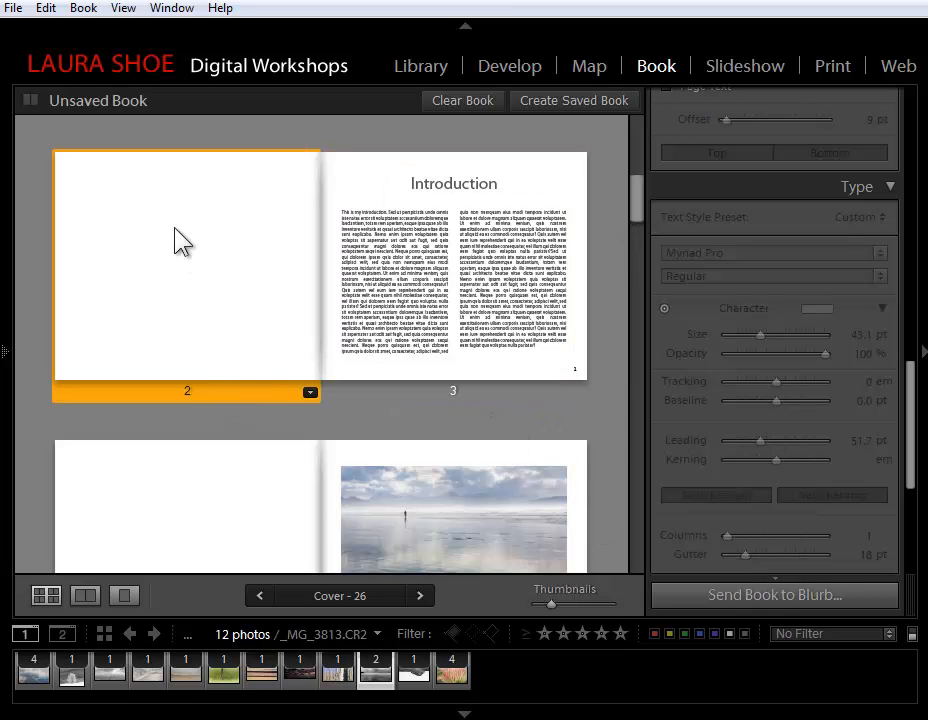
mouse_move(312, 390)
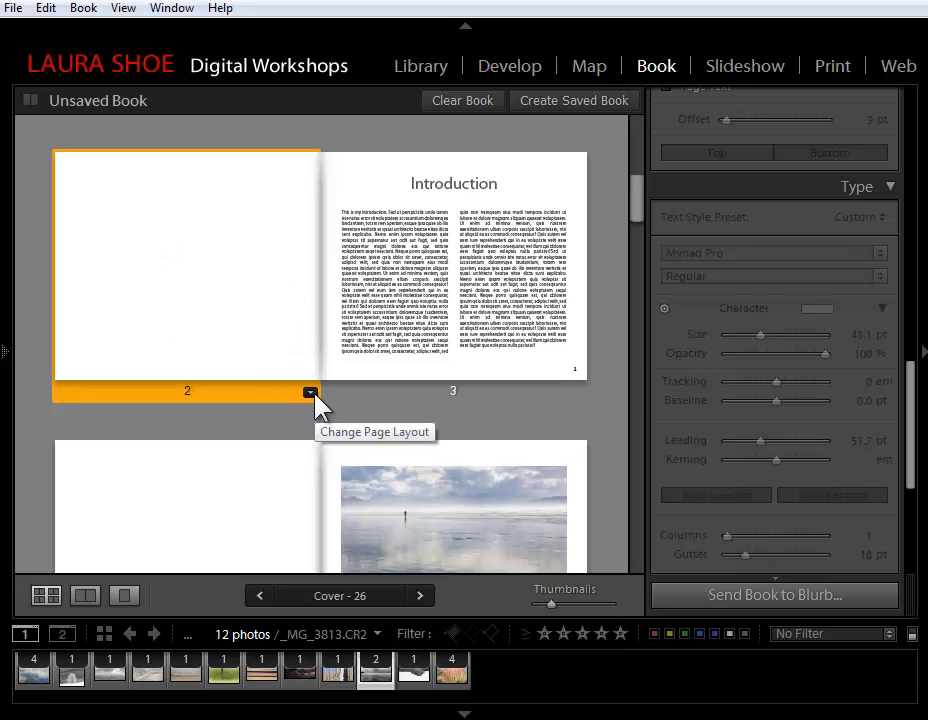
Give blank page 2 the custom text layout and enter the words 'test formatting'
click(312, 390)
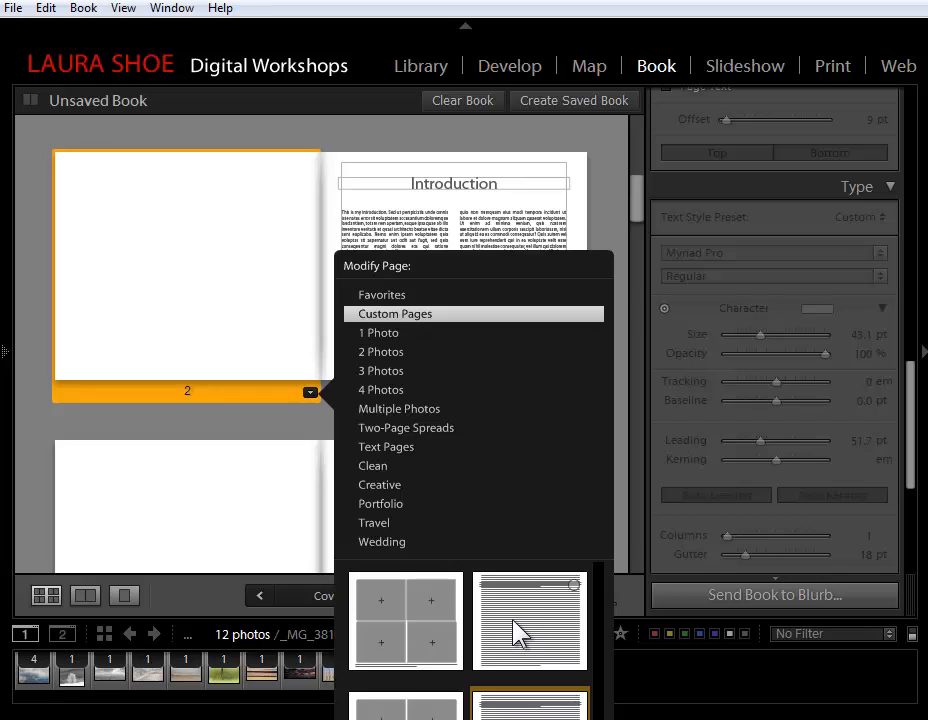
click(530, 620)
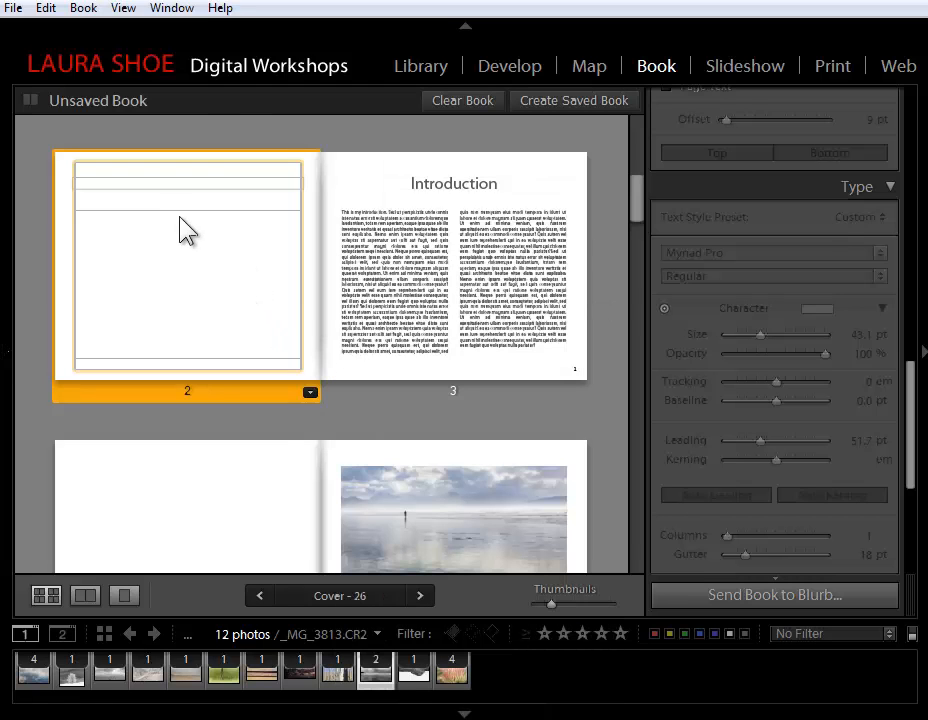
click(188, 182)
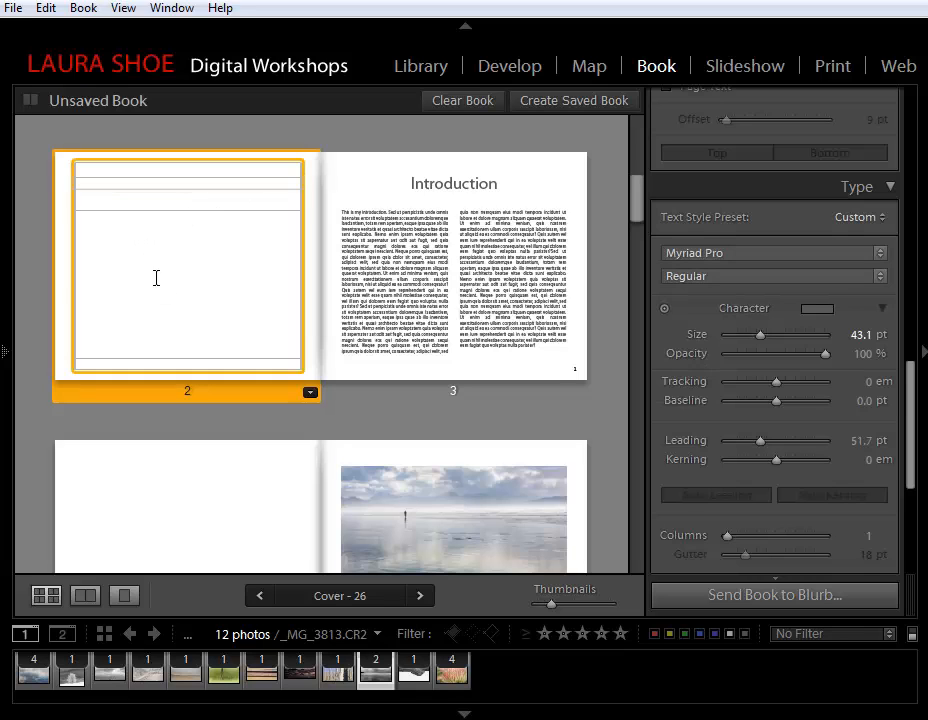
text(t)
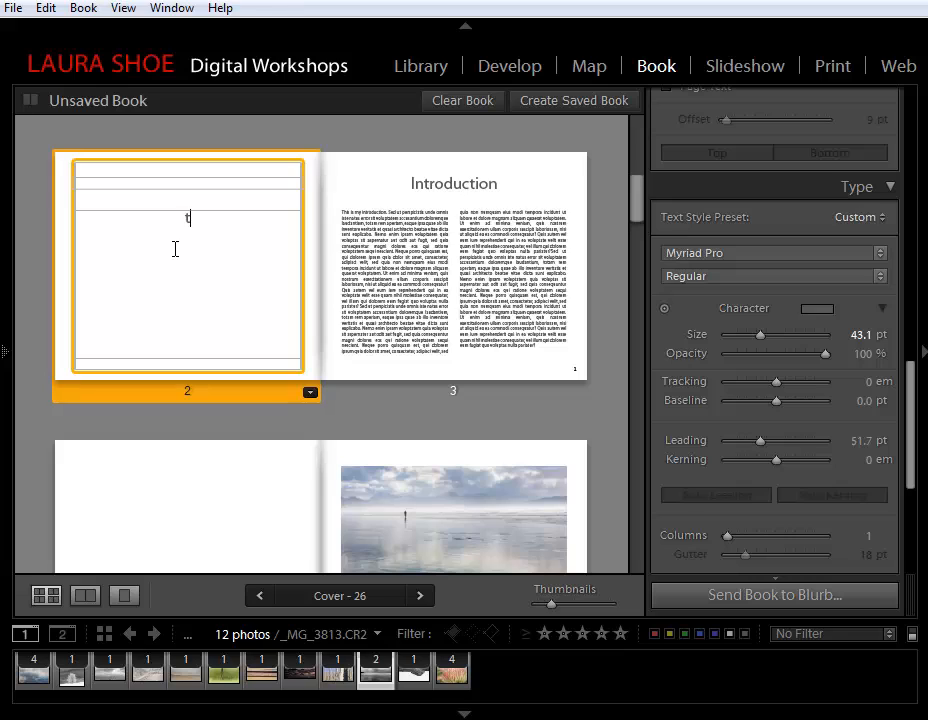
text(est formatting)
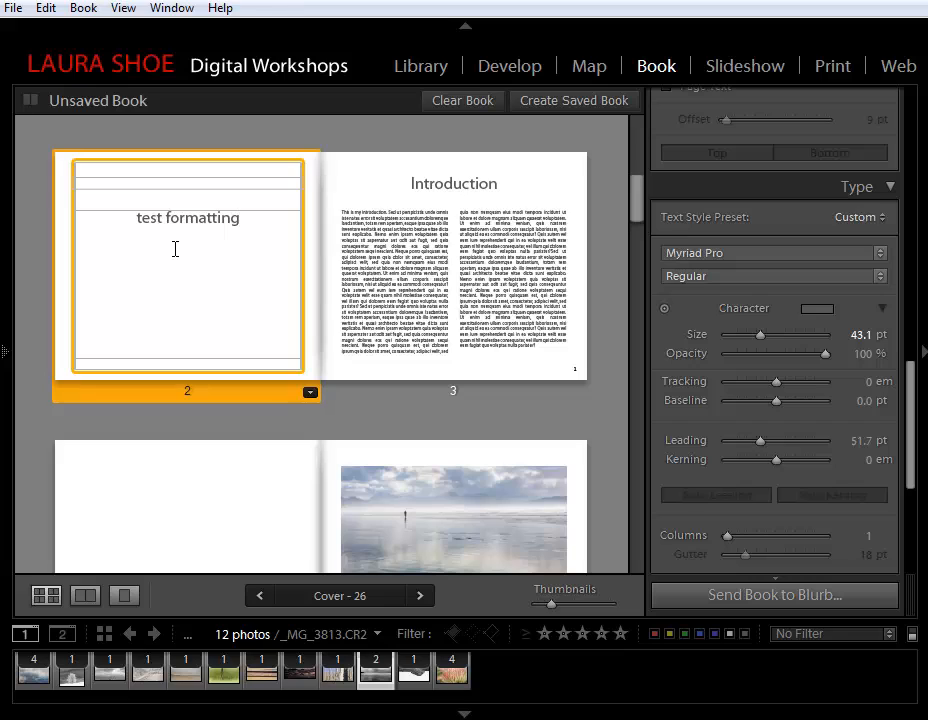
click(240, 218)
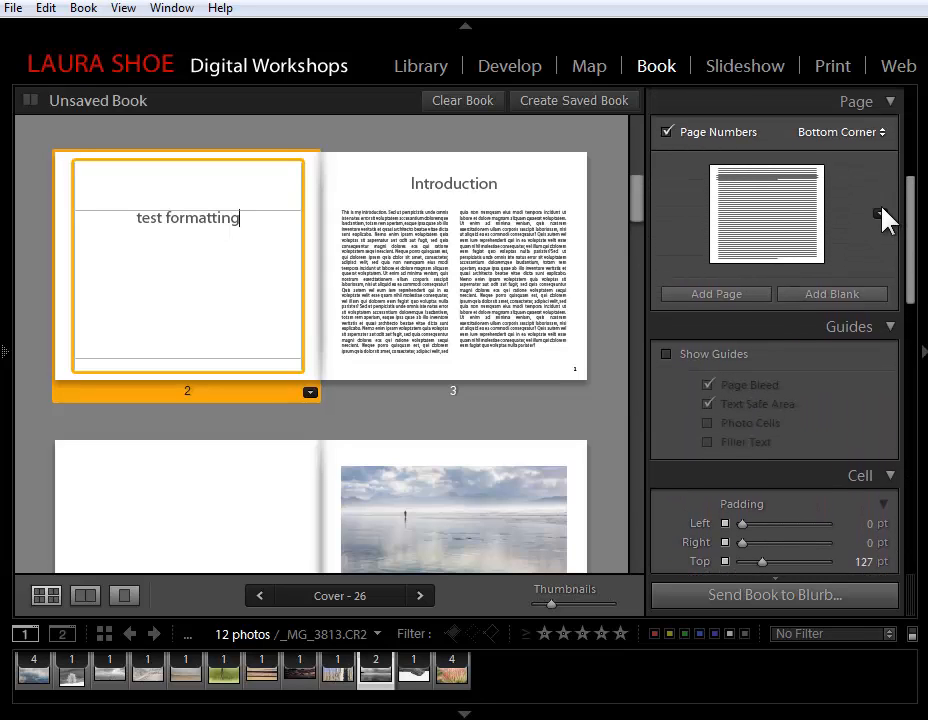
Bring up the Page panel layout choices to start favoriting layouts
click(884, 212)
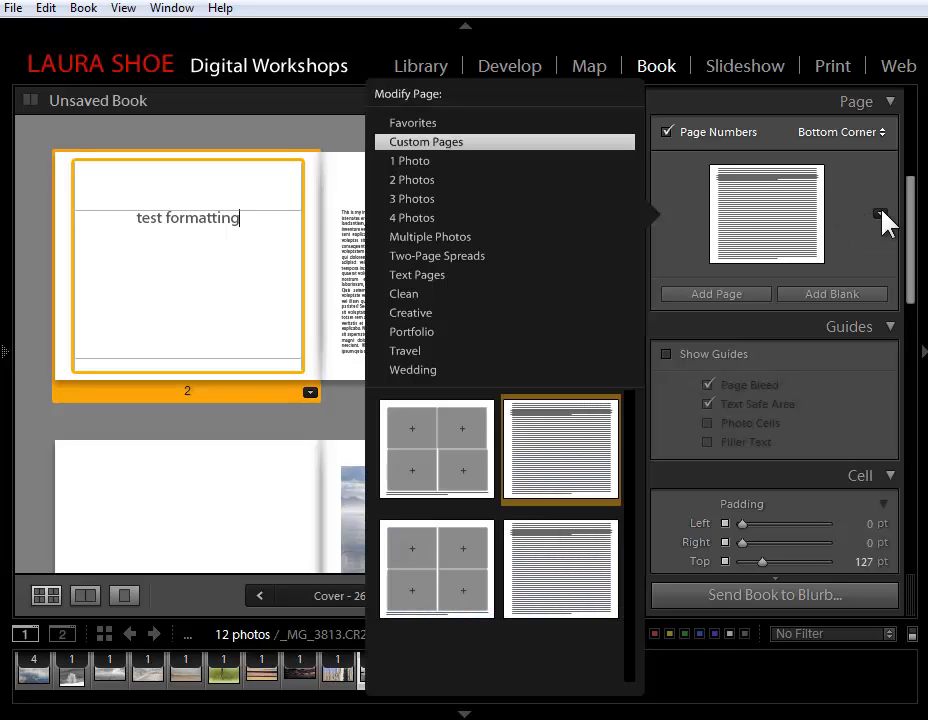
mouse_move(424, 176)
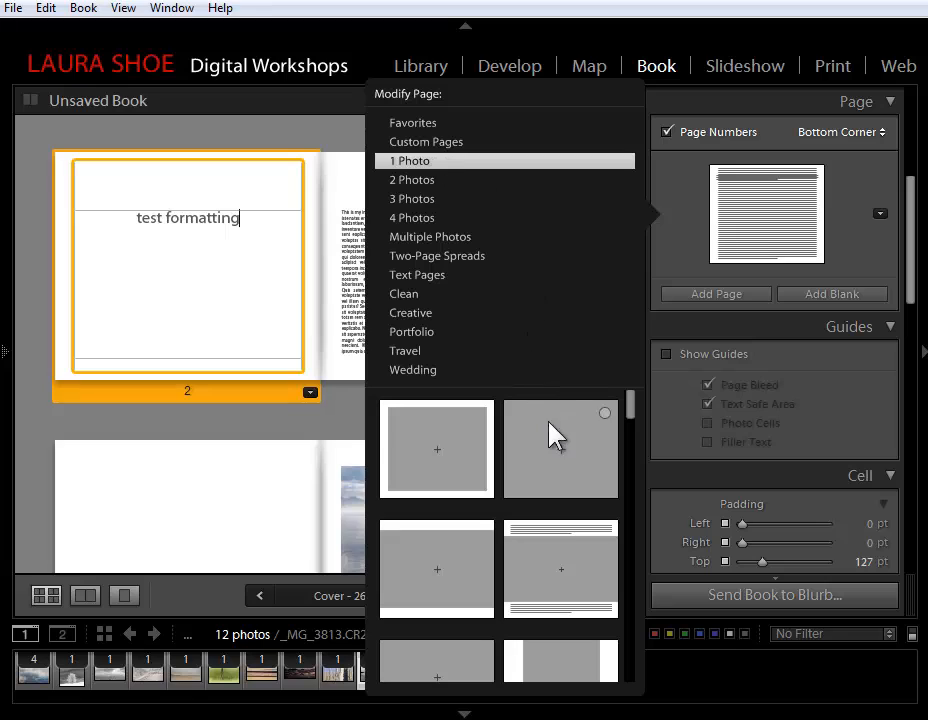
mouse_move(524, 590)
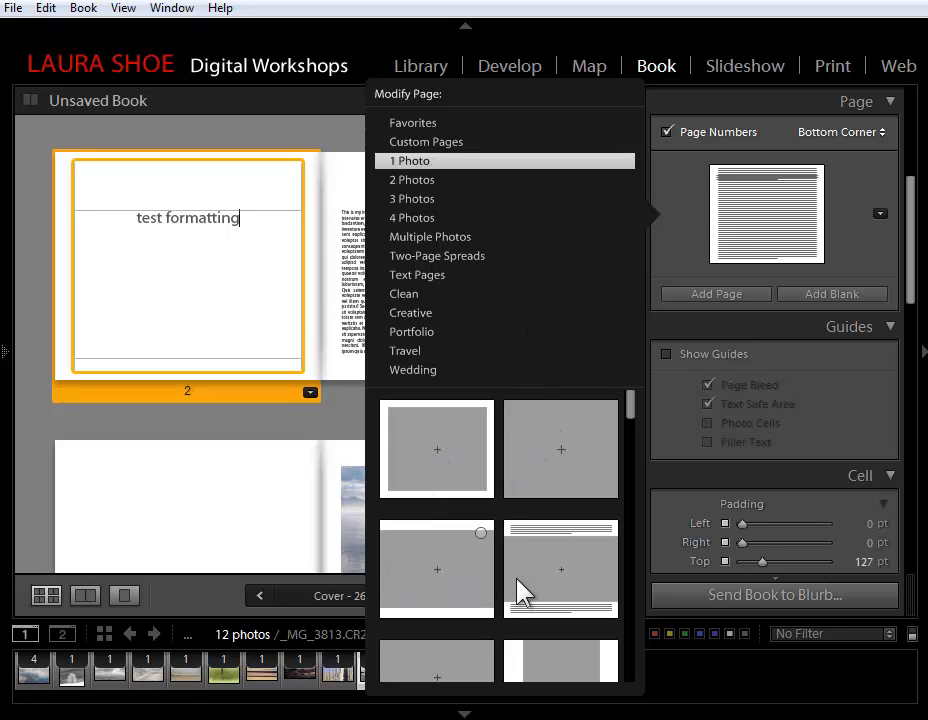
mouse_move(484, 430)
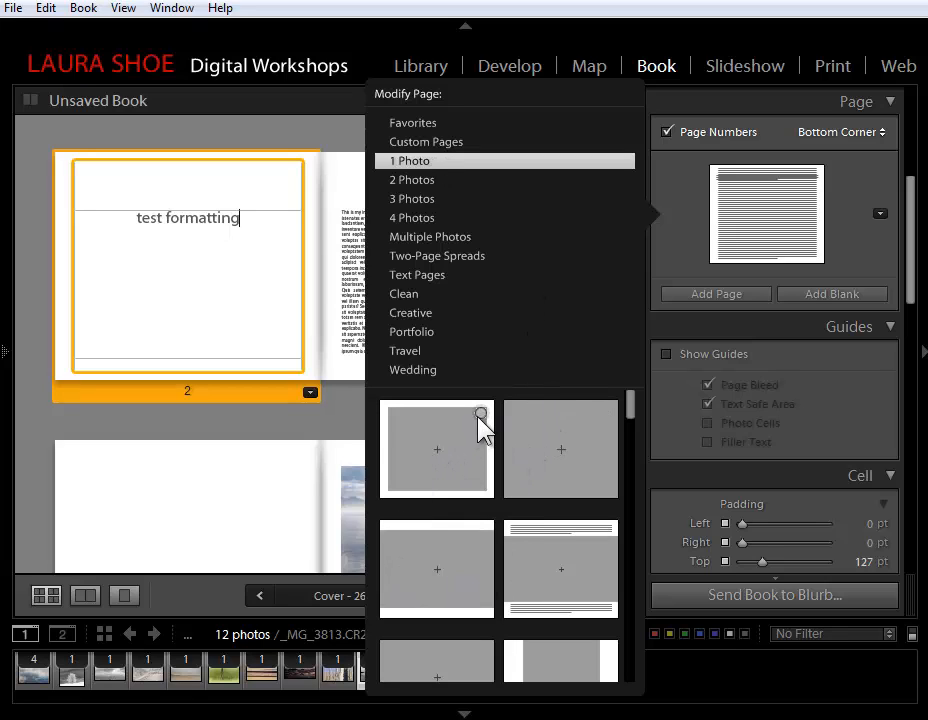
mouse_move(416, 430)
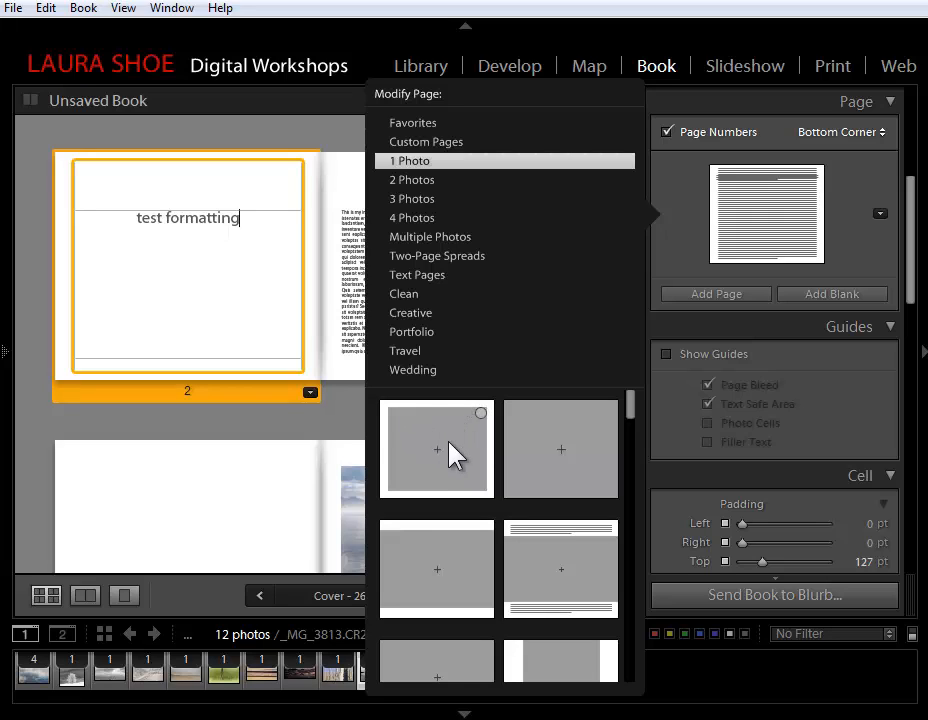
mouse_move(400, 136)
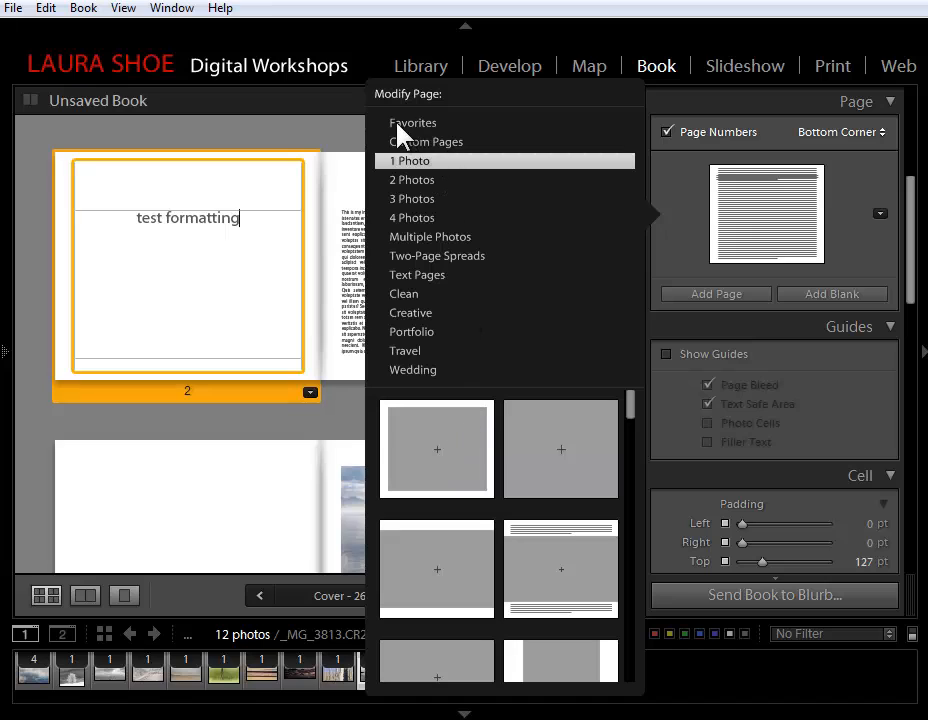
mouse_move(460, 140)
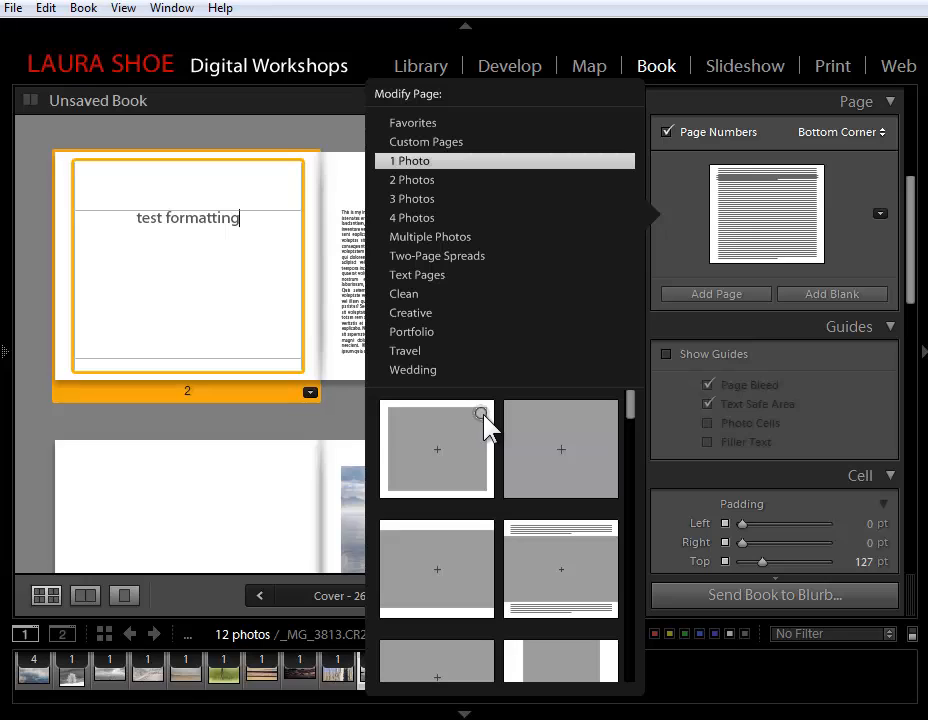
mouse_move(418, 464)
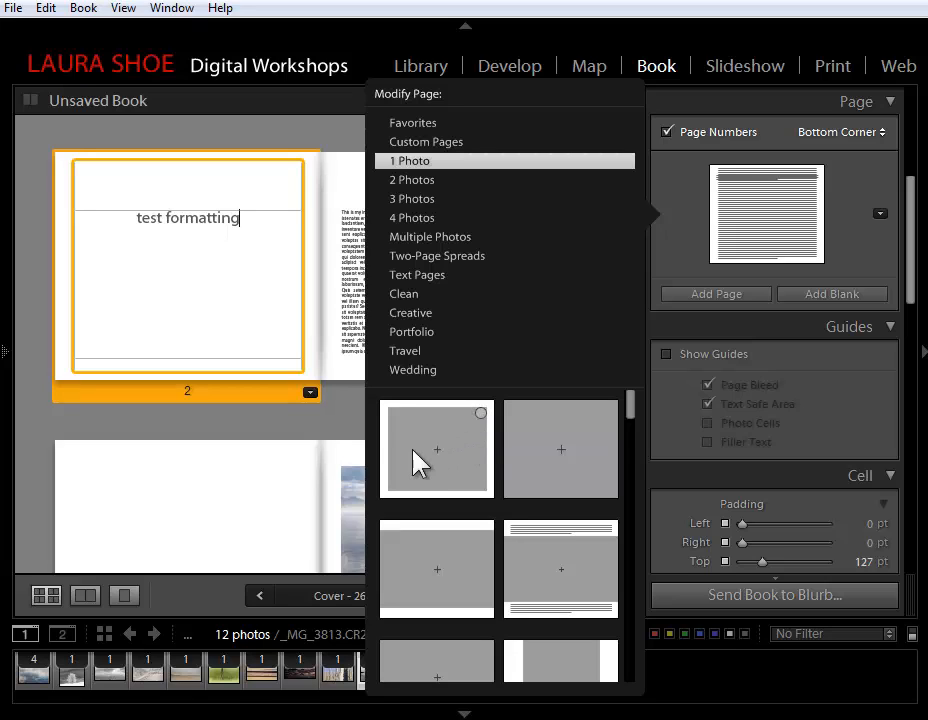
mouse_move(548, 470)
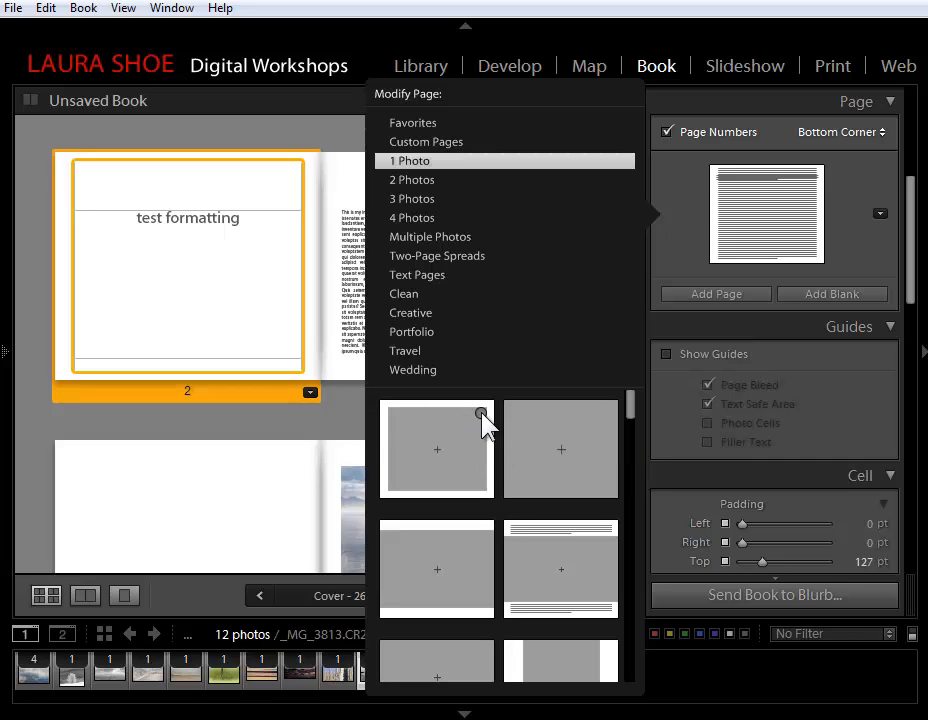
mouse_move(610, 540)
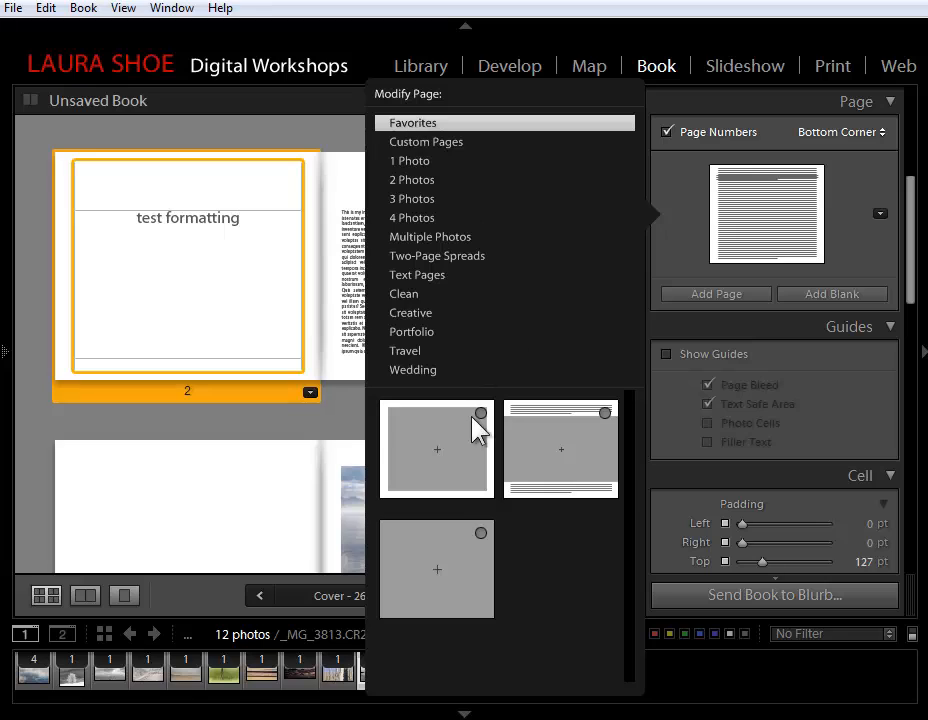
mouse_move(564, 448)
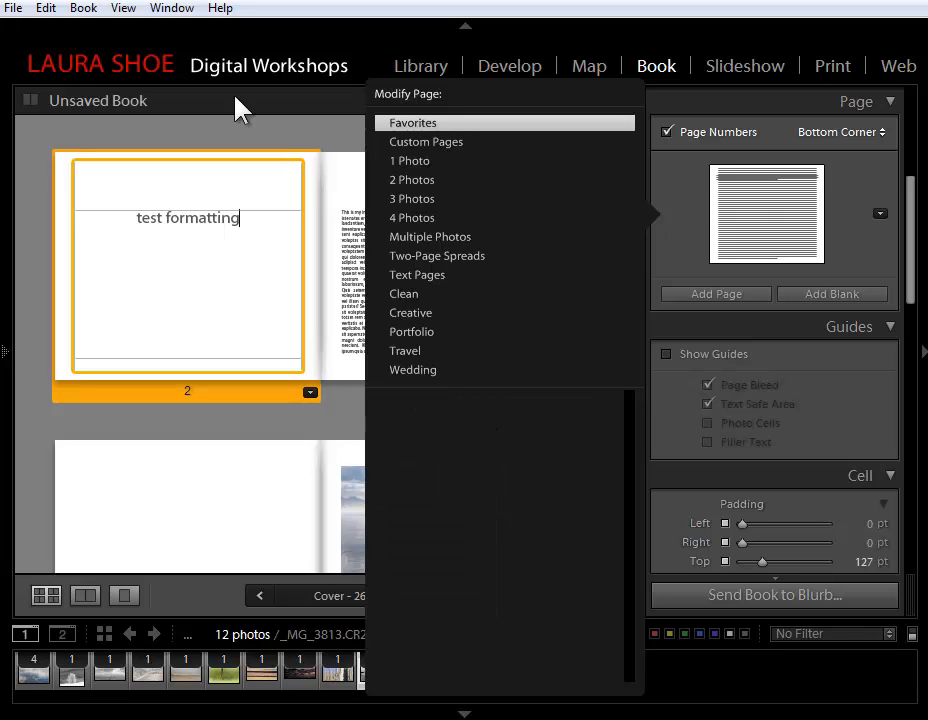
mouse_move(324, 424)
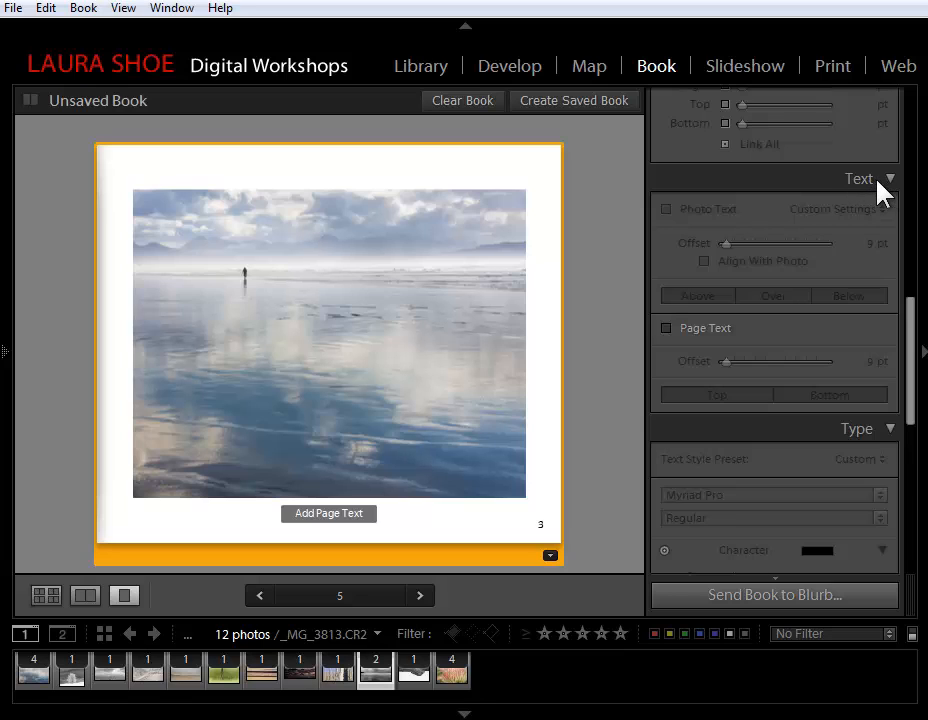
mouse_move(668, 336)
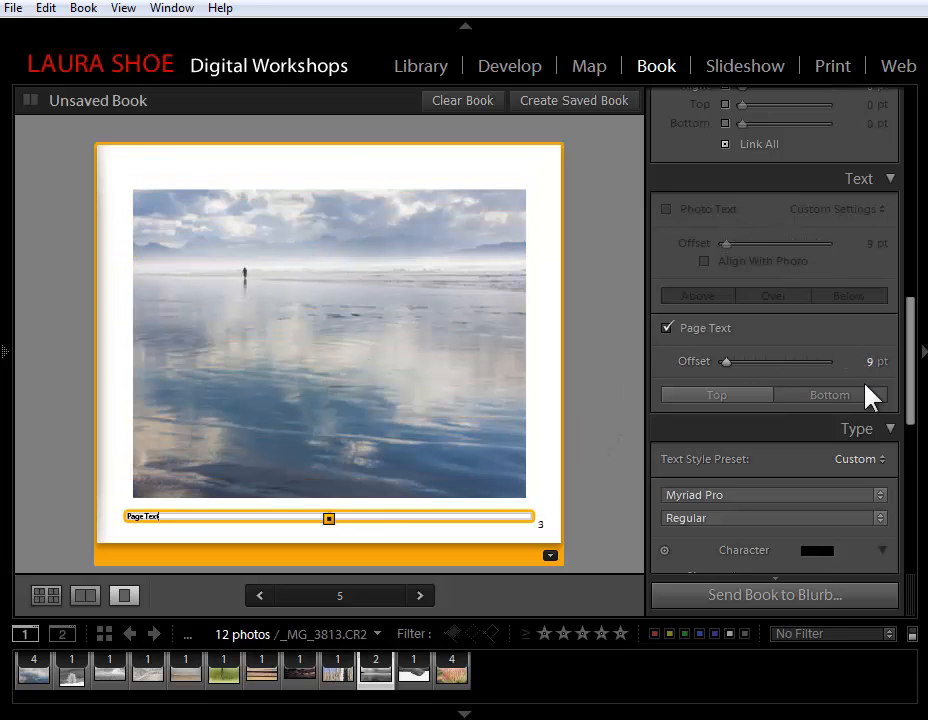
mouse_move(864, 444)
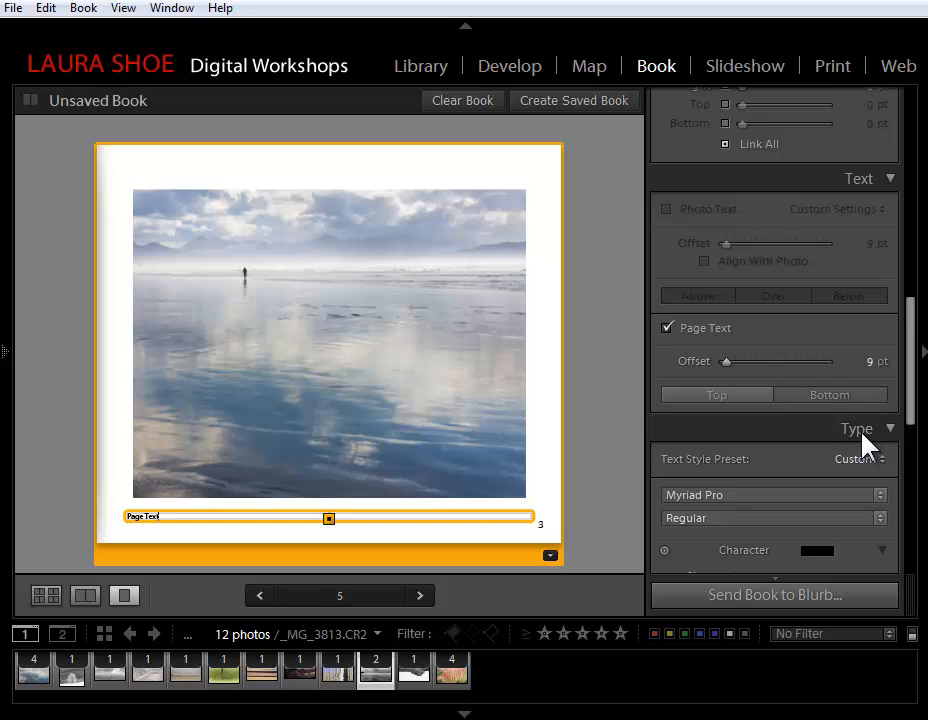
mouse_move(764, 304)
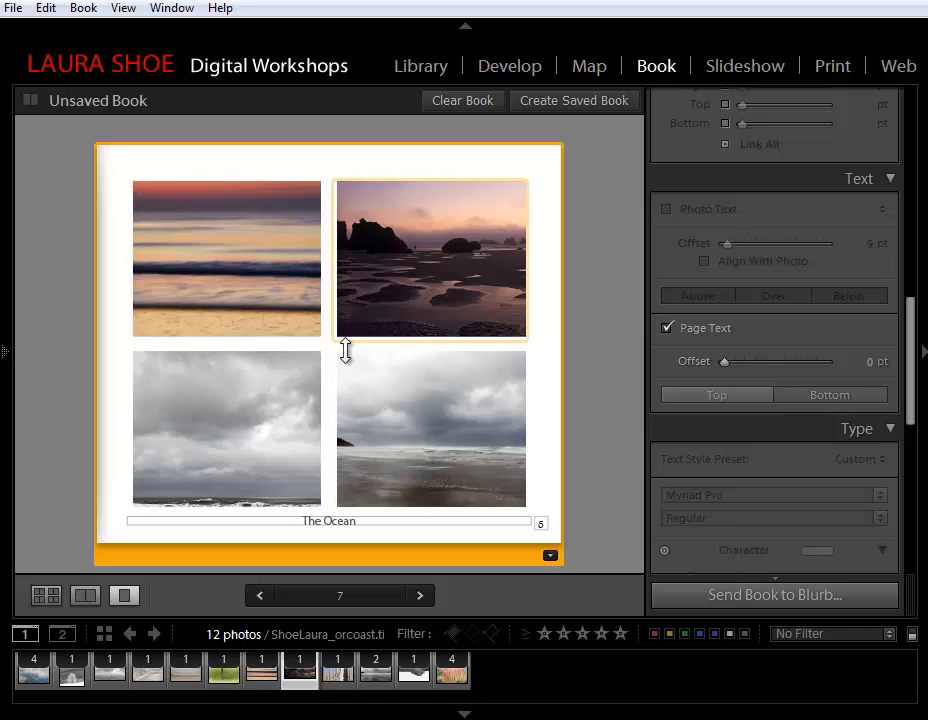
Turn off Page Text, enable Photo Text captions for page 7's photos and choose Edit... for the caption preset
click(328, 520)
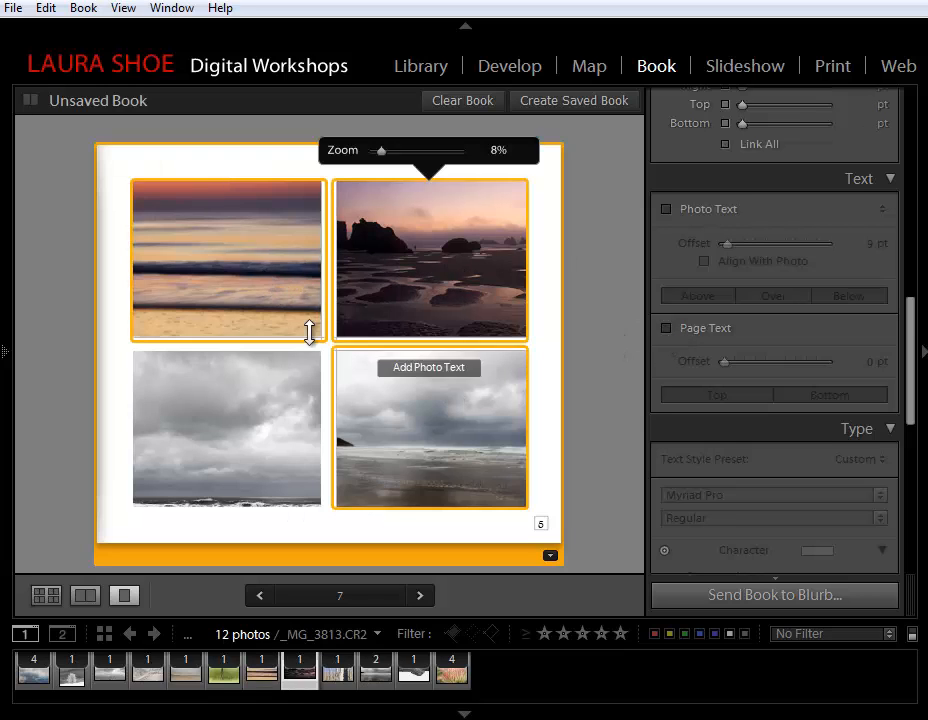
click(668, 210)
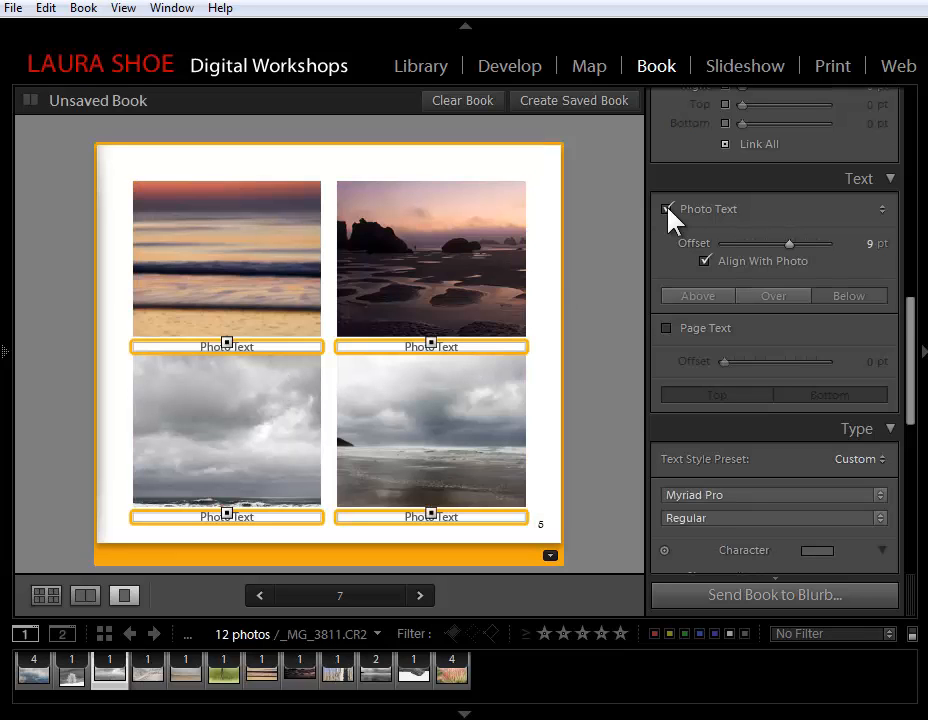
click(668, 208)
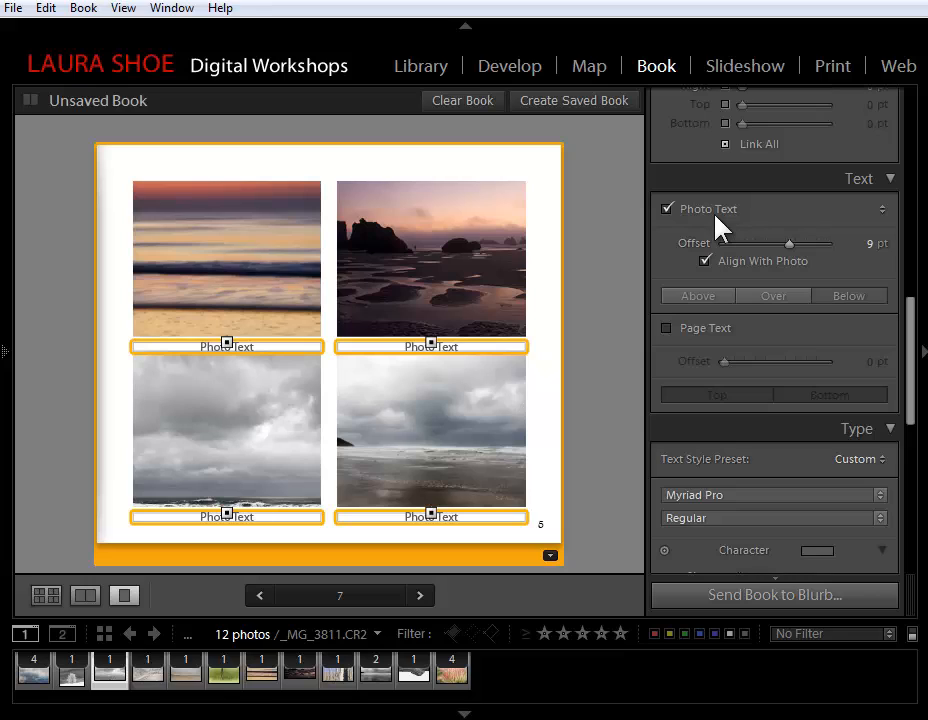
mouse_move(724, 224)
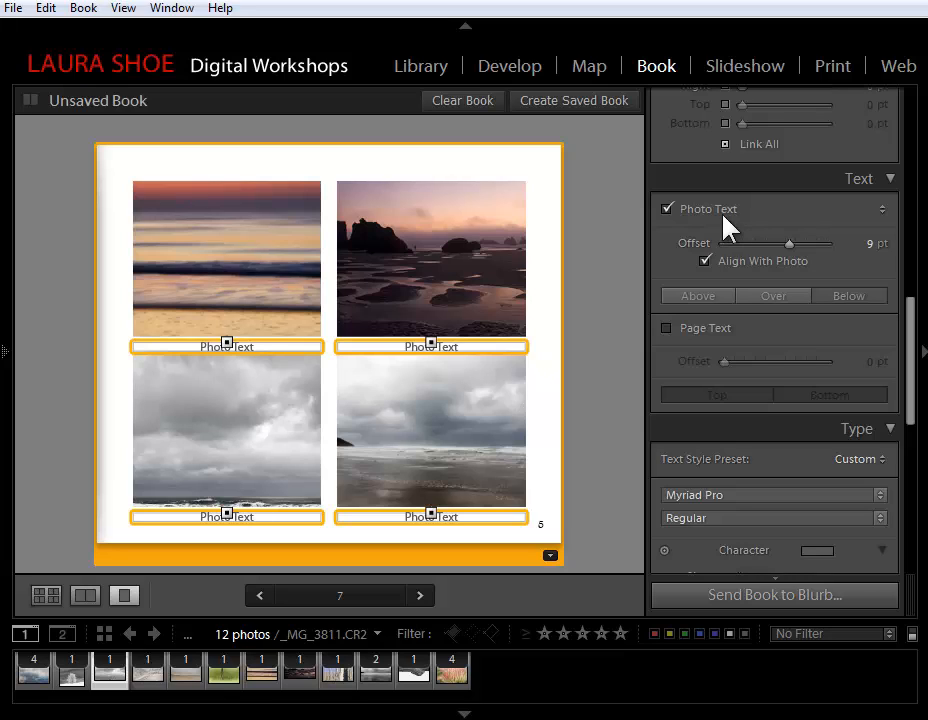
mouse_move(884, 216)
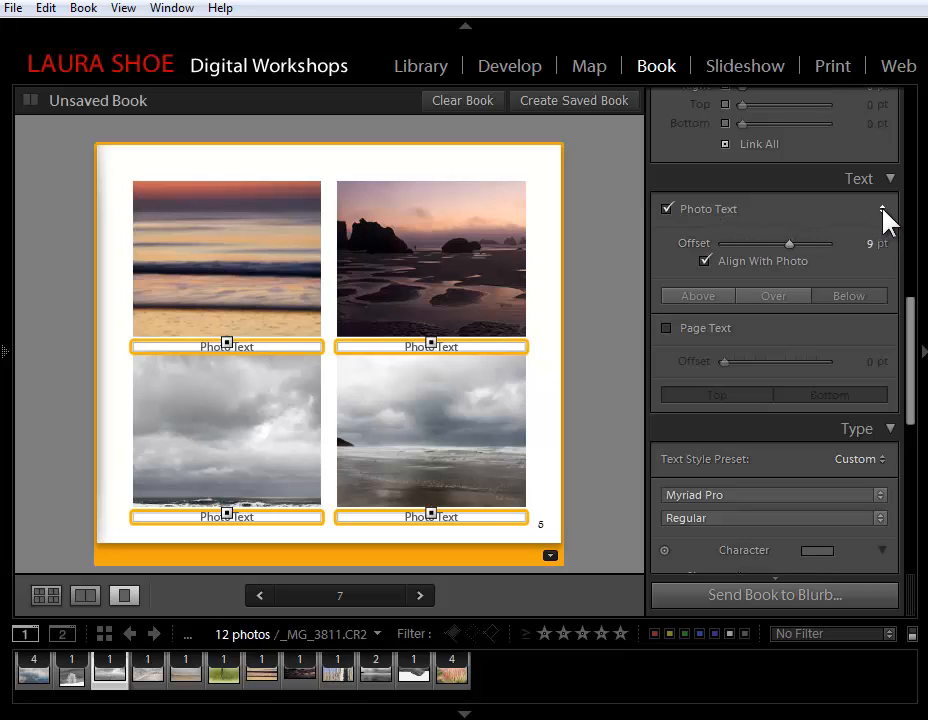
click(884, 210)
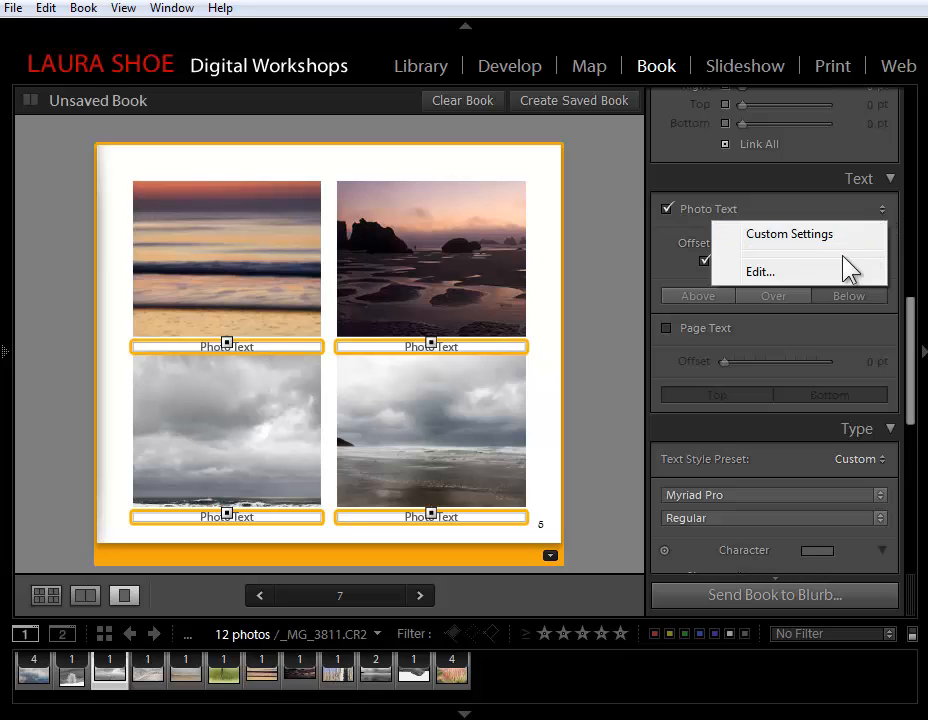
mouse_move(728, 258)
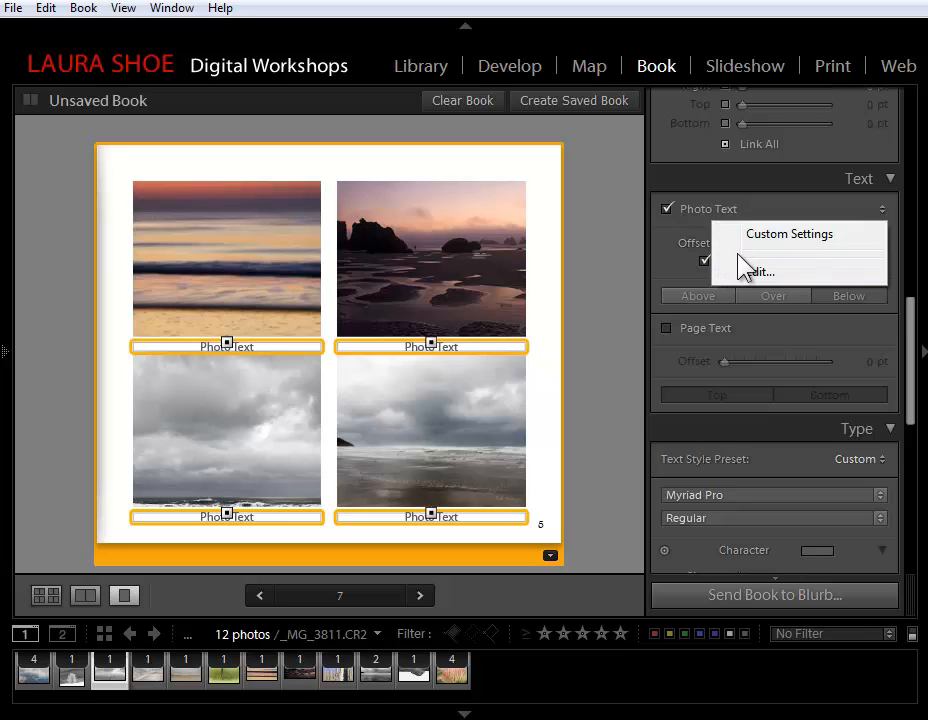
mouse_move(752, 264)
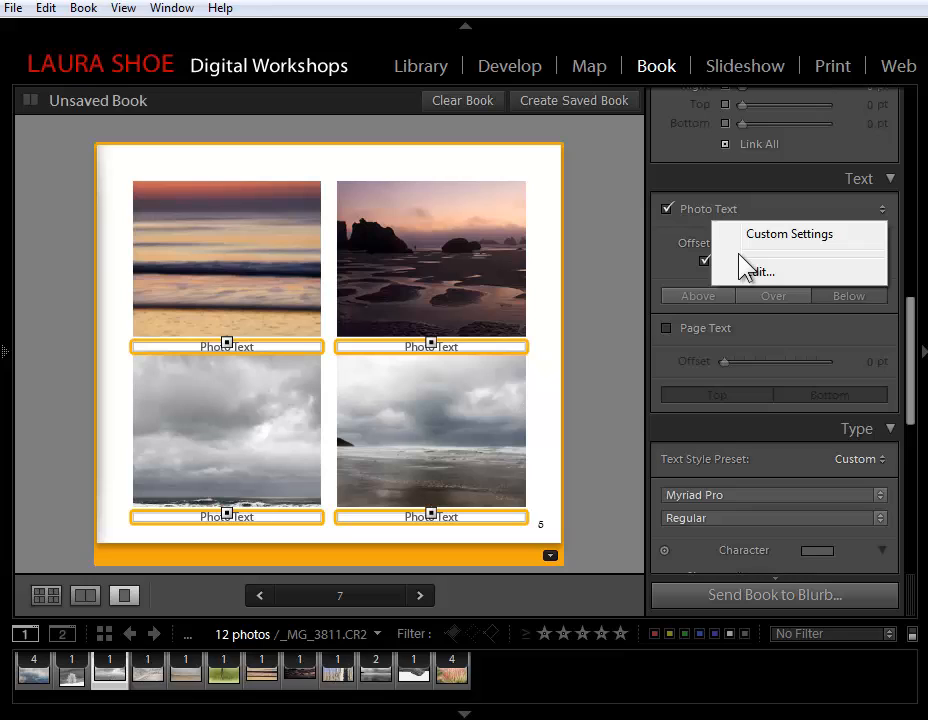
mouse_move(760, 272)
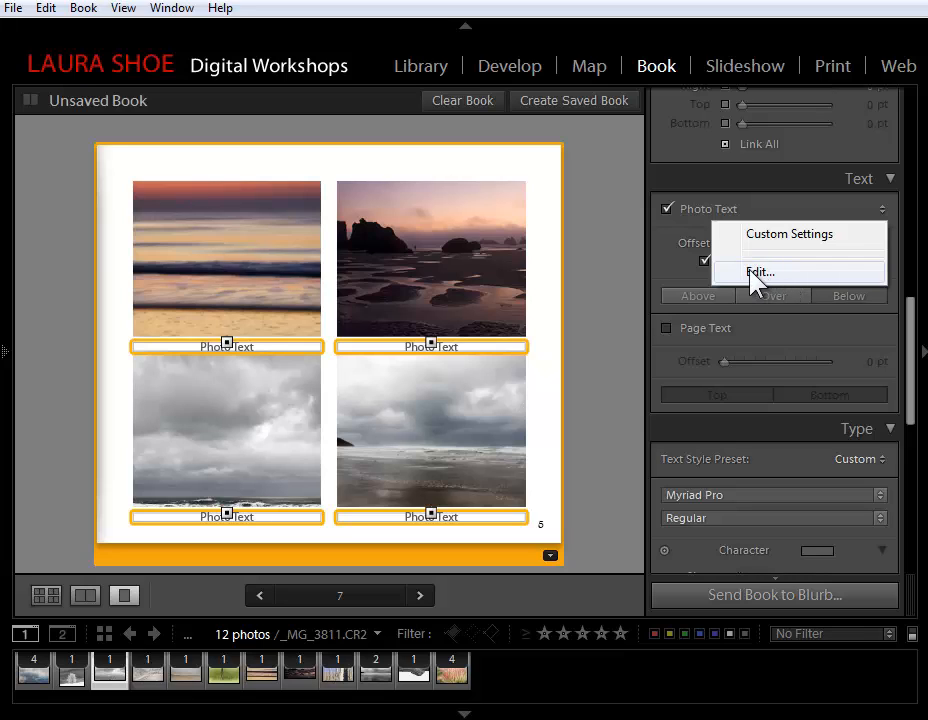
mouse_move(764, 280)
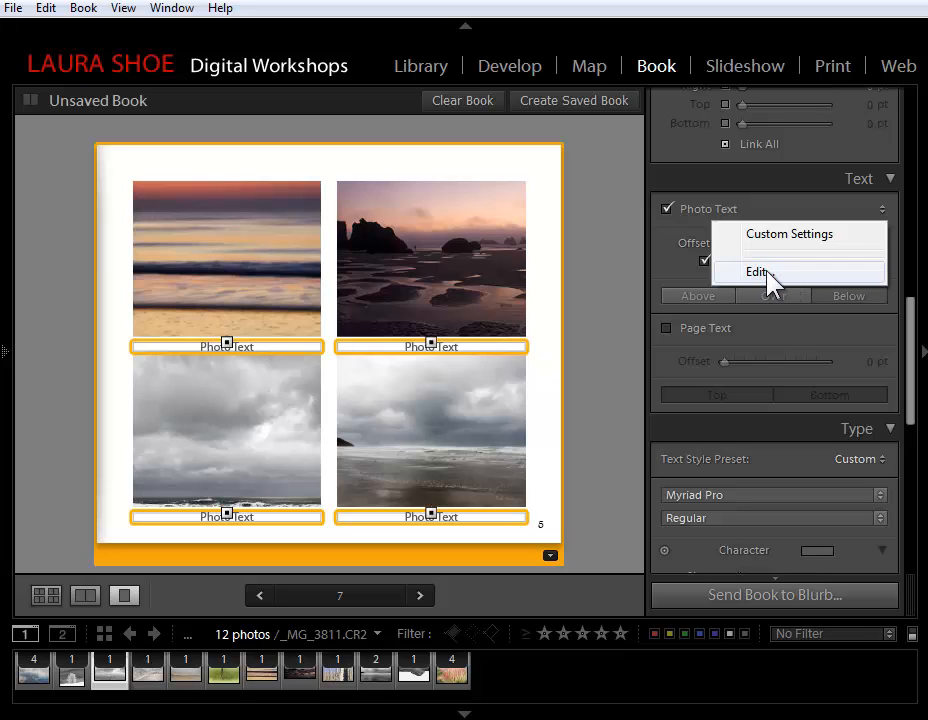
click(760, 272)
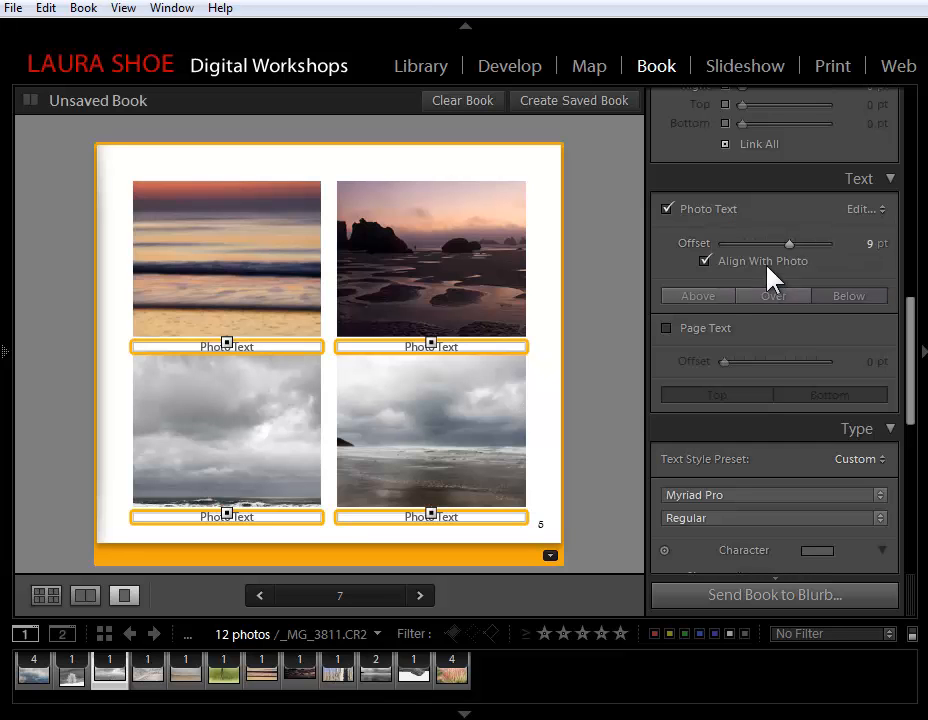
Build a caption template of Caption, a comma and Exposure, then apply it with Done
click(860, 208)
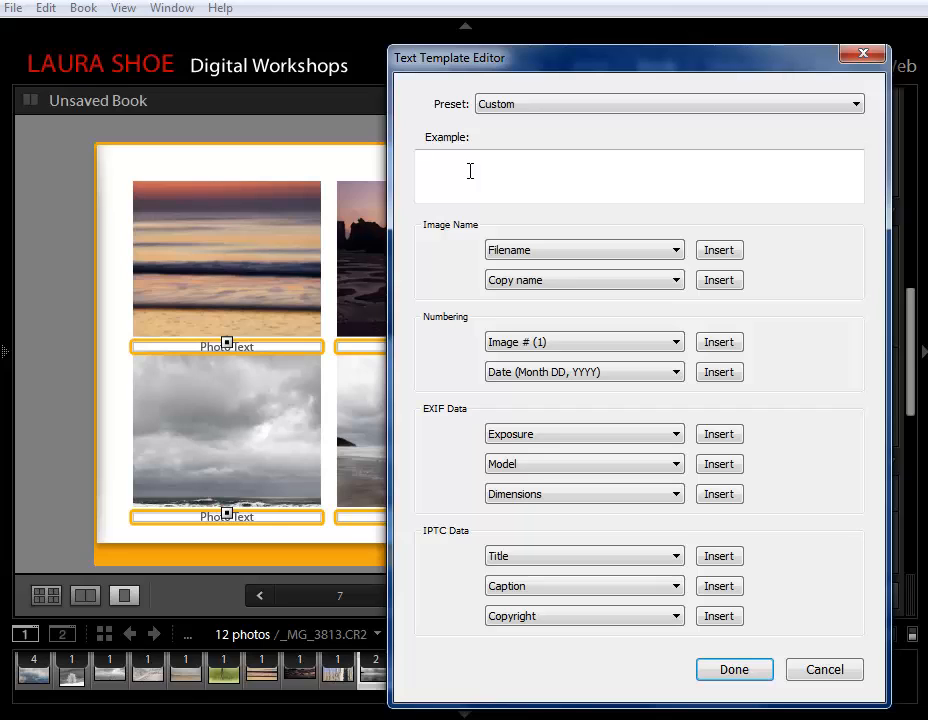
mouse_move(436, 160)
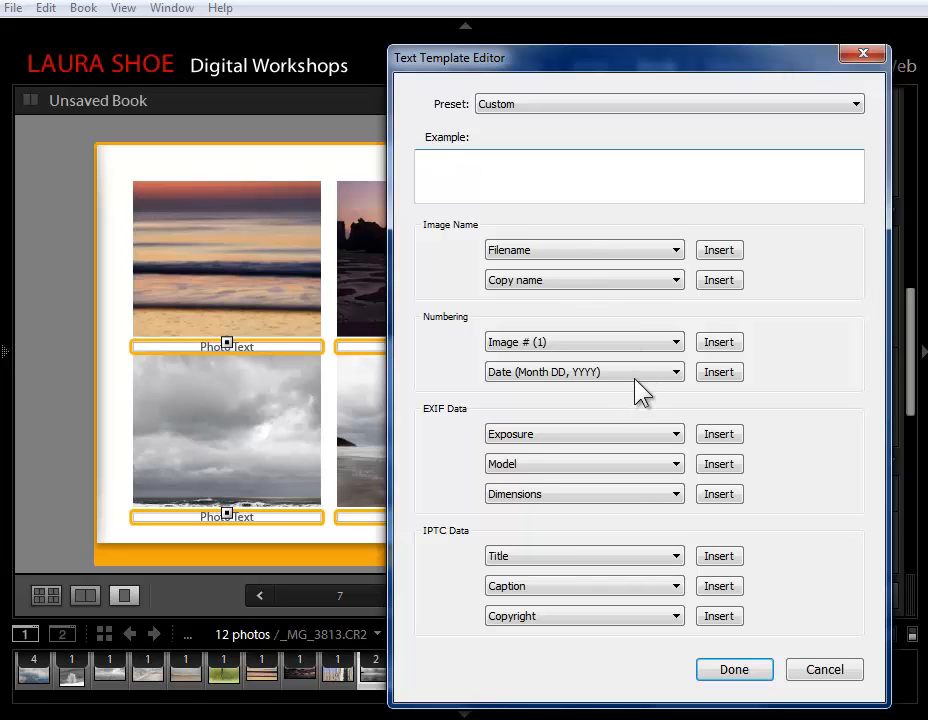
mouse_move(584, 576)
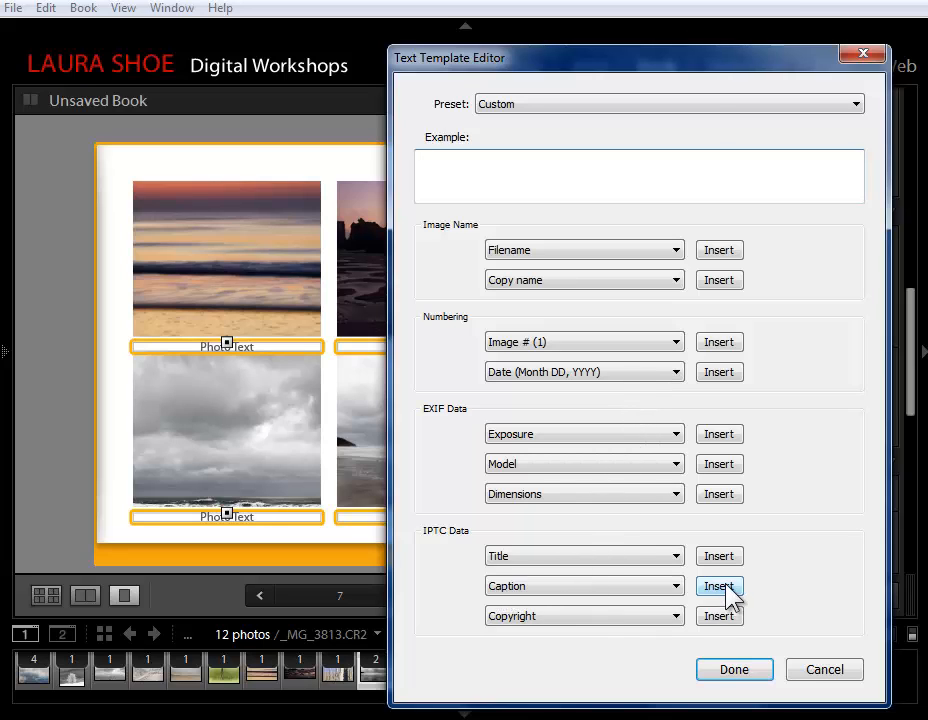
click(720, 586)
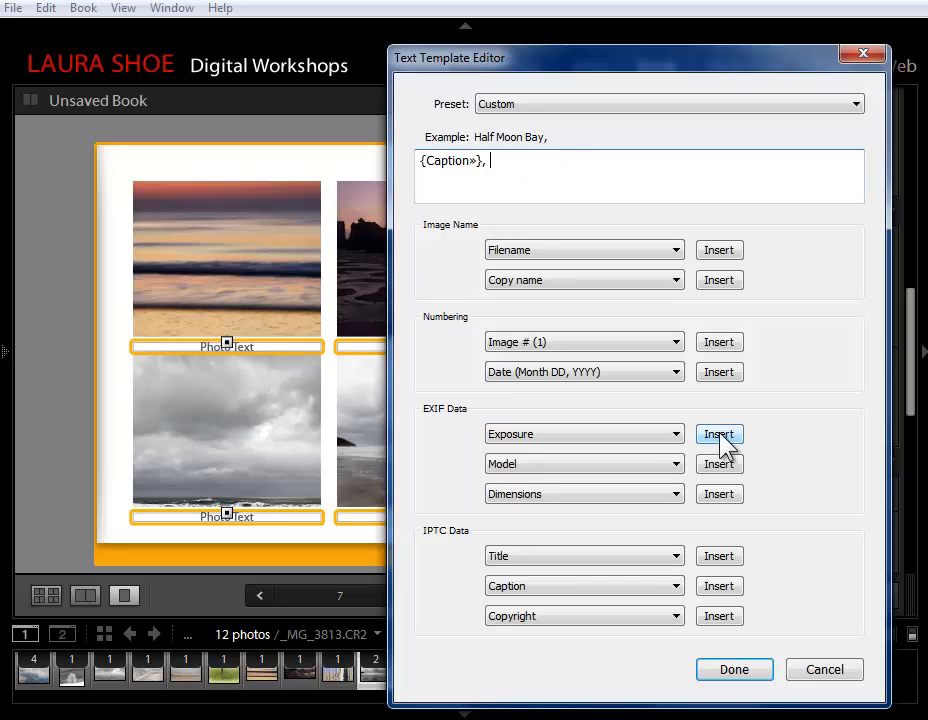
click(720, 434)
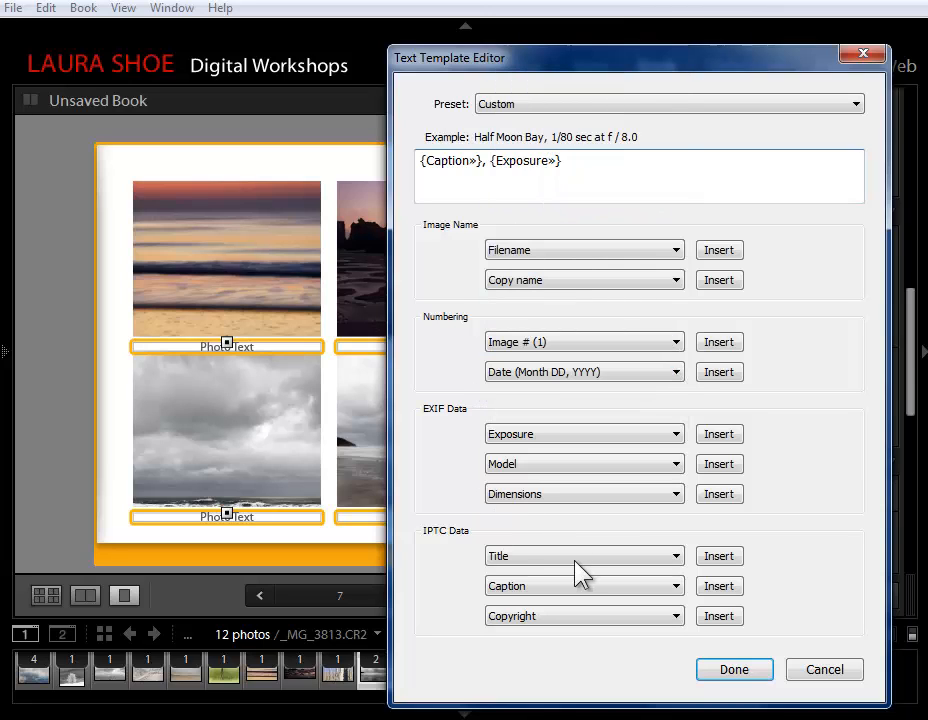
click(584, 556)
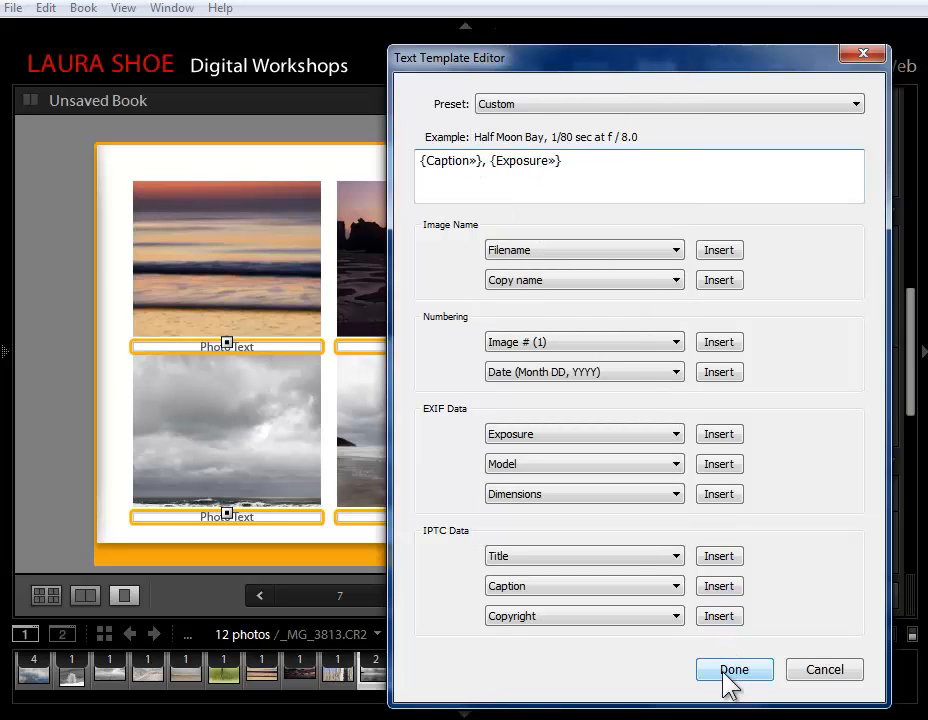
click(734, 668)
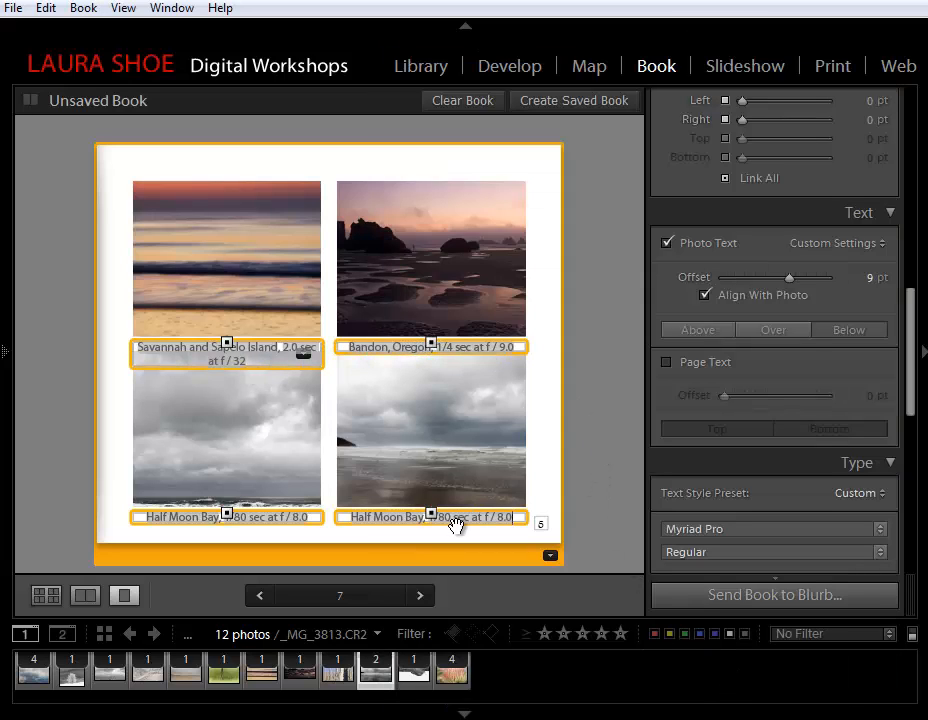
scroll(down, 3)
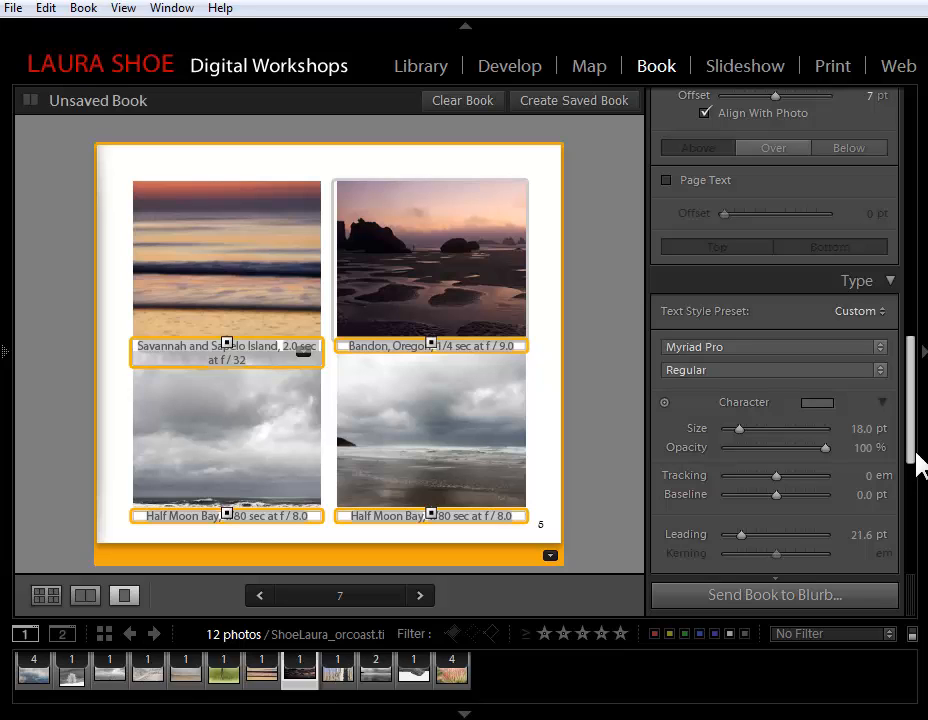
drag(776, 428, 738, 428)
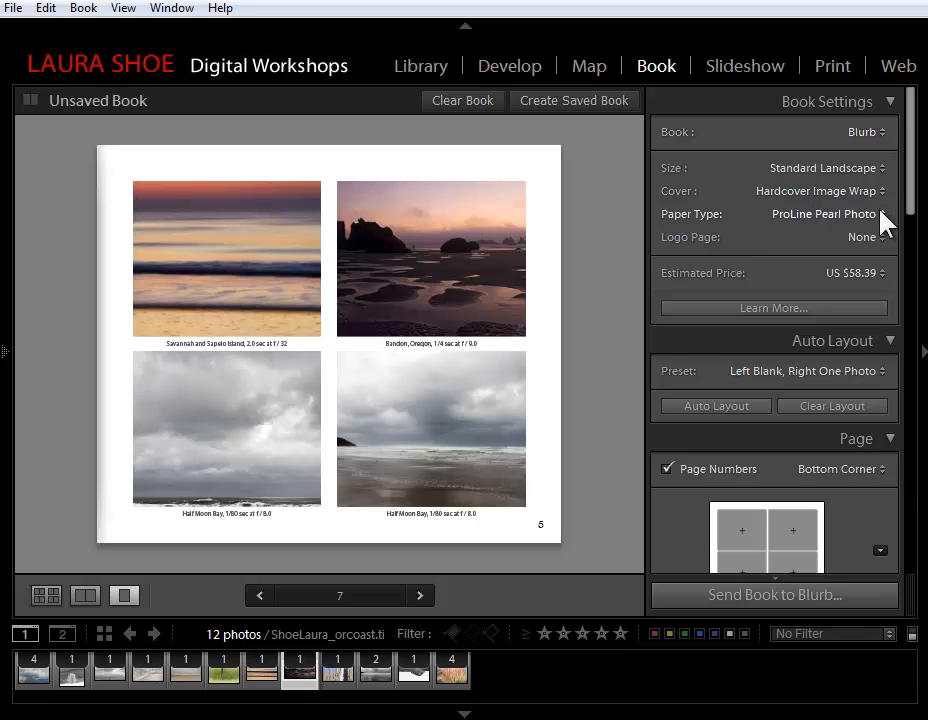
Set the book's paper type to Standard, bringing the estimated price to US $41.49
click(824, 212)
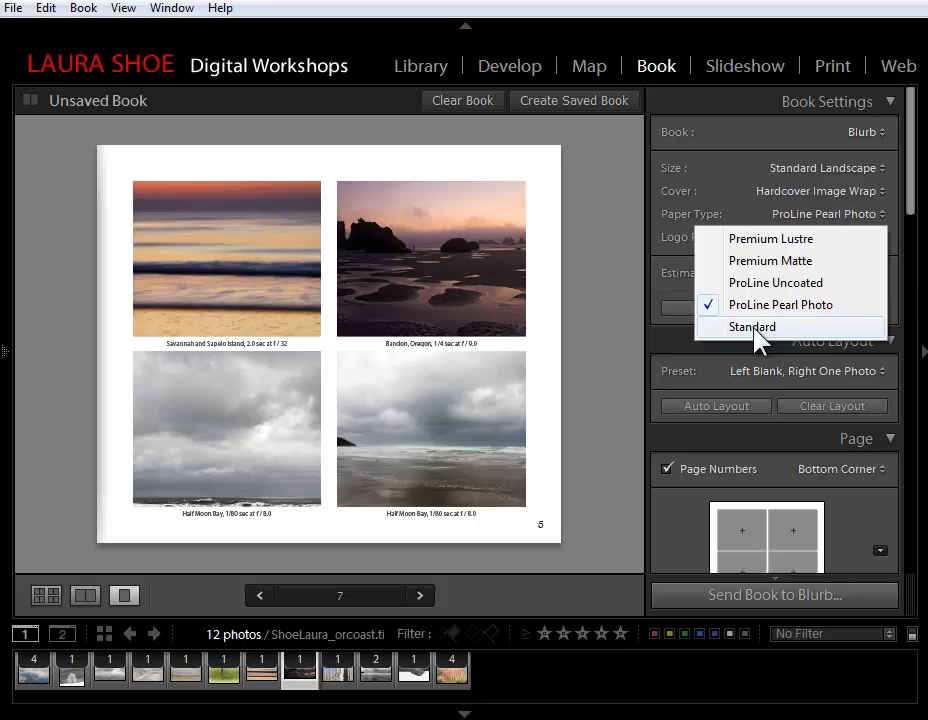
click(752, 328)
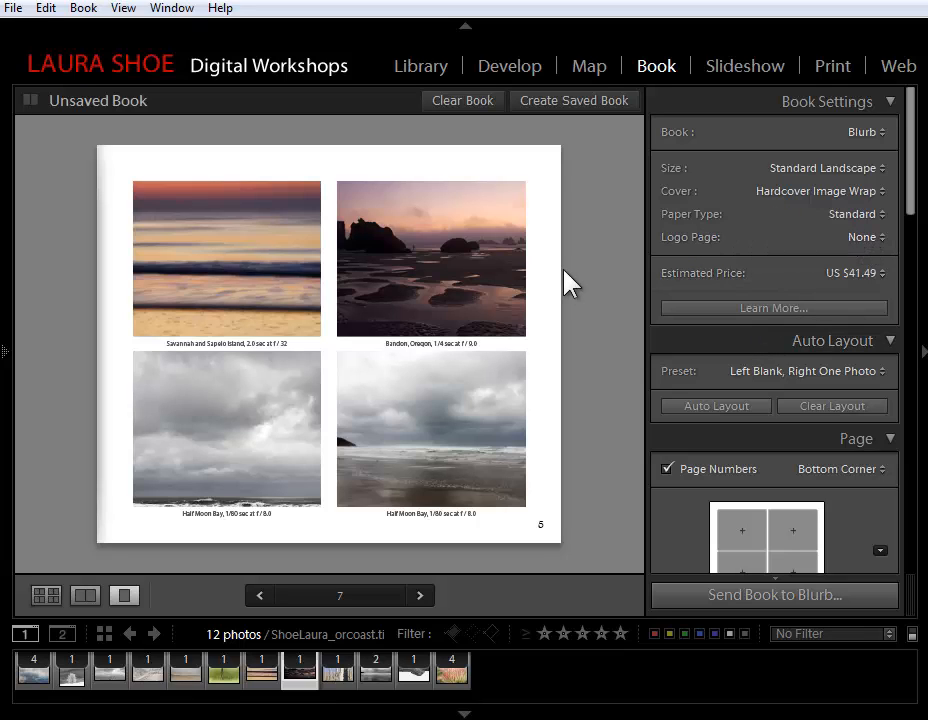
mouse_move(780, 232)
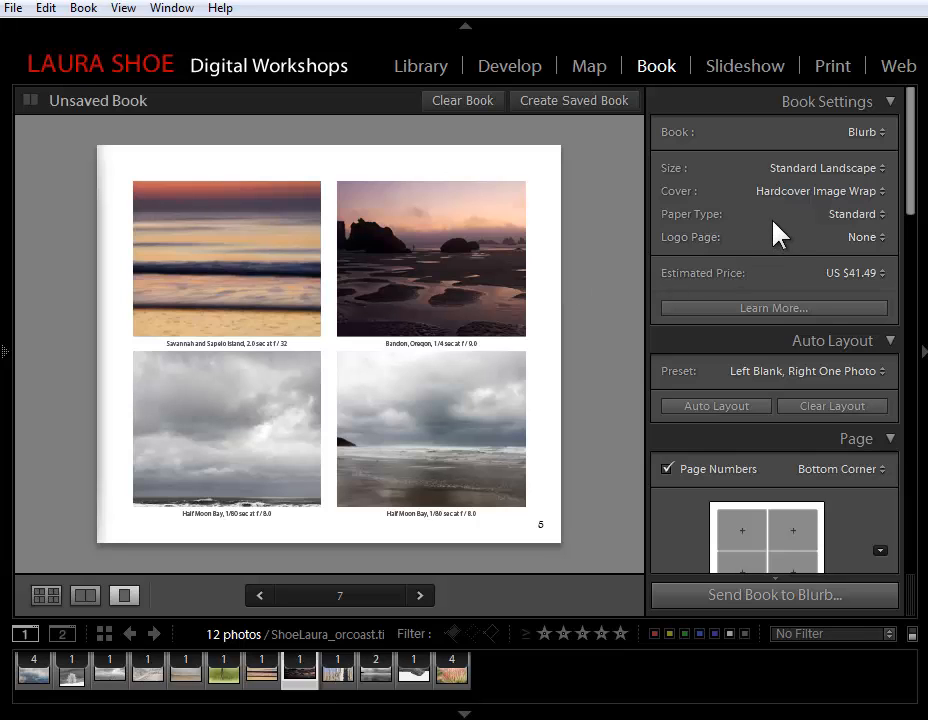
mouse_move(884, 222)
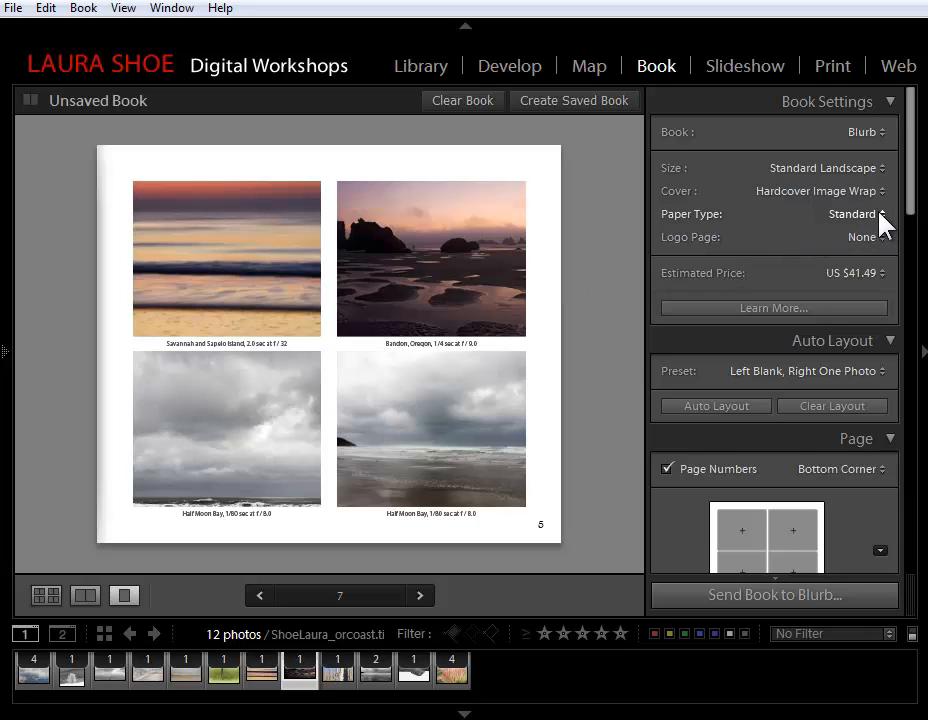
mouse_move(880, 224)
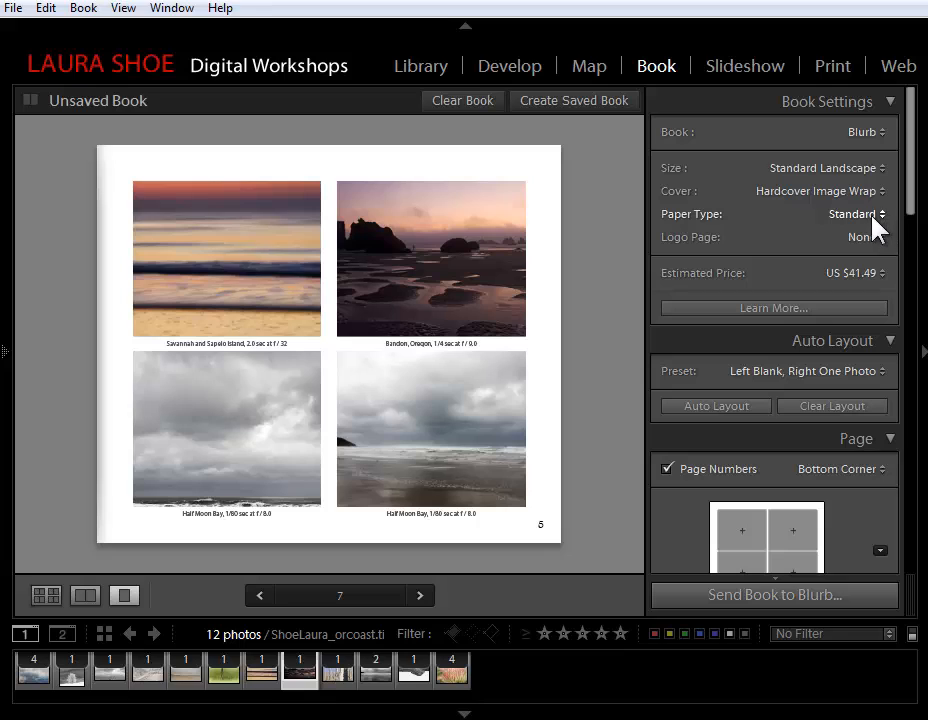
mouse_move(870, 230)
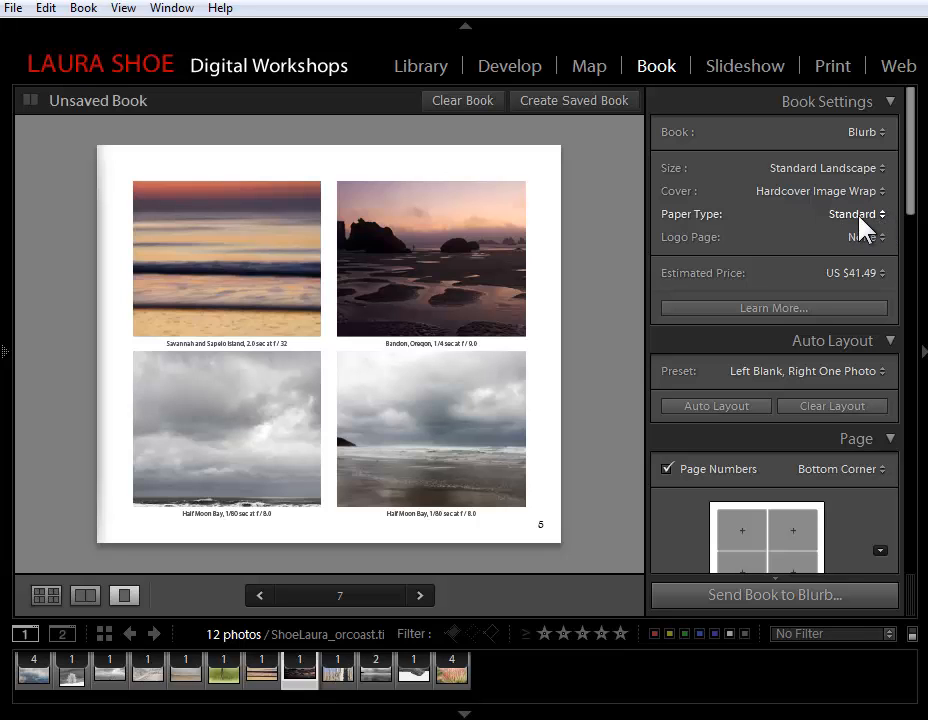